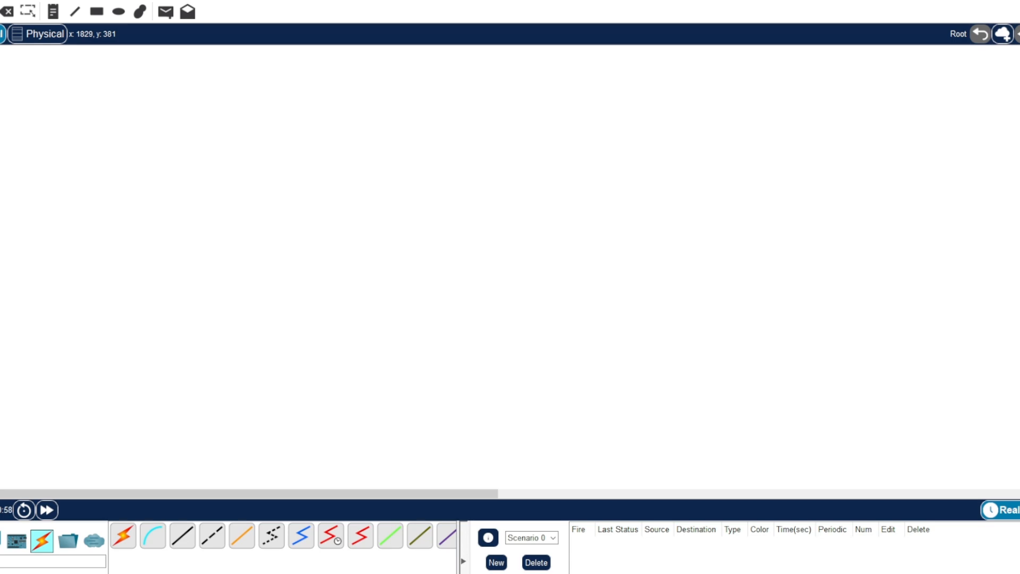
mouse_move(215, 367)
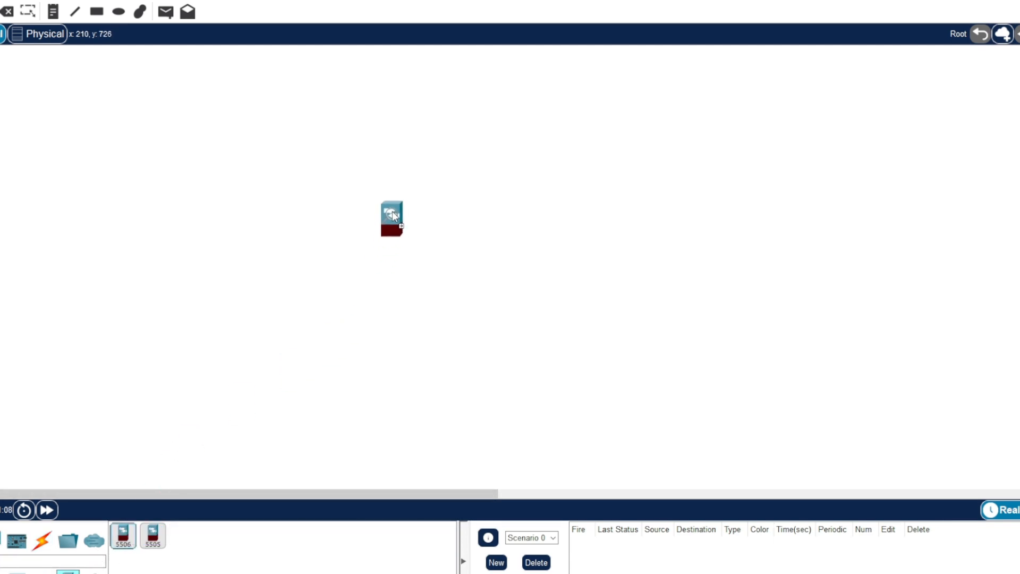
mouse_move(101, 512)
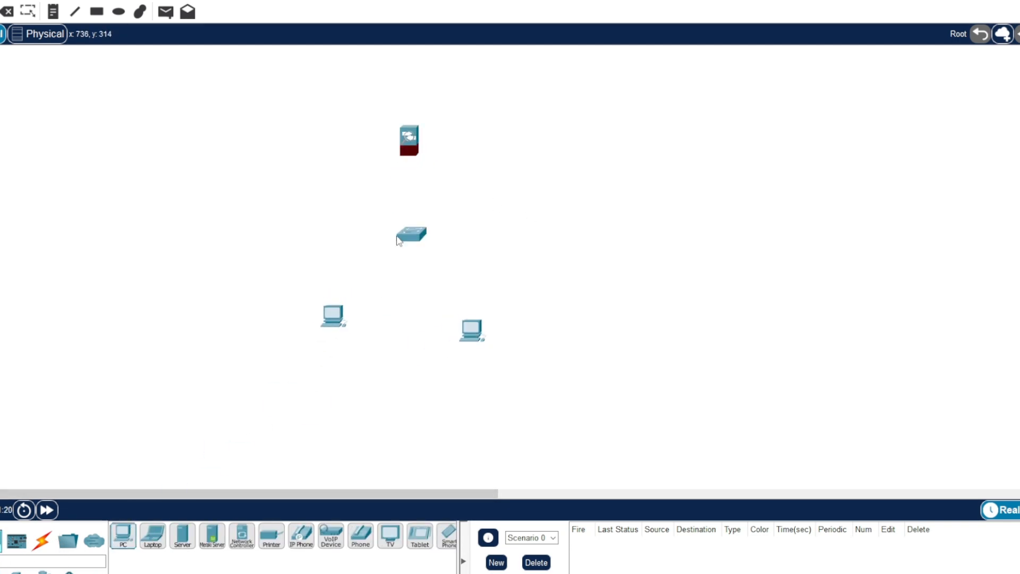
Wire ASA Gig1/1 to switch Fa0/1 and both PCs to Fa0/2 and Fa0/3 with straight-through copper
left_click(41, 539)
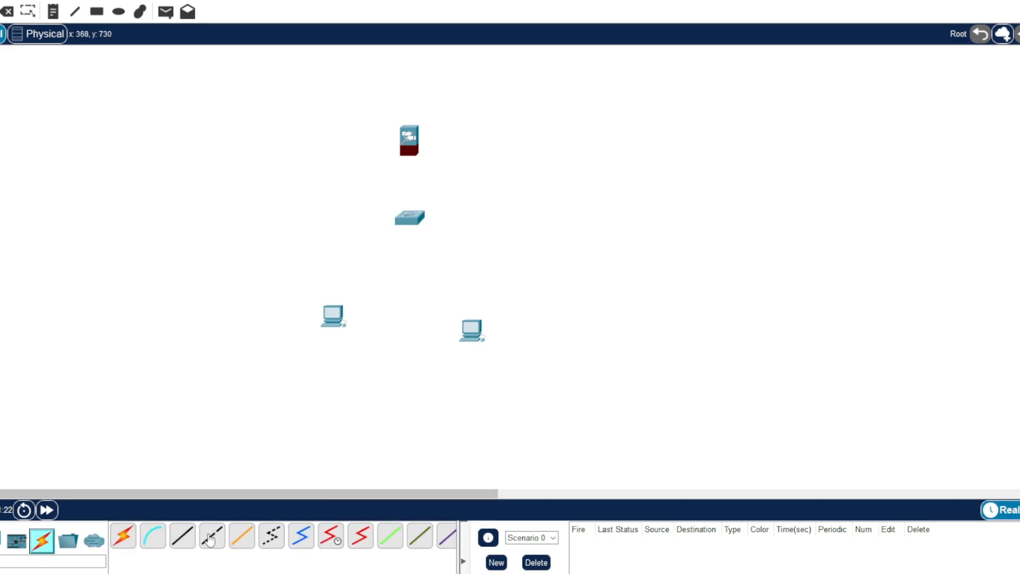
left_click(408, 139)
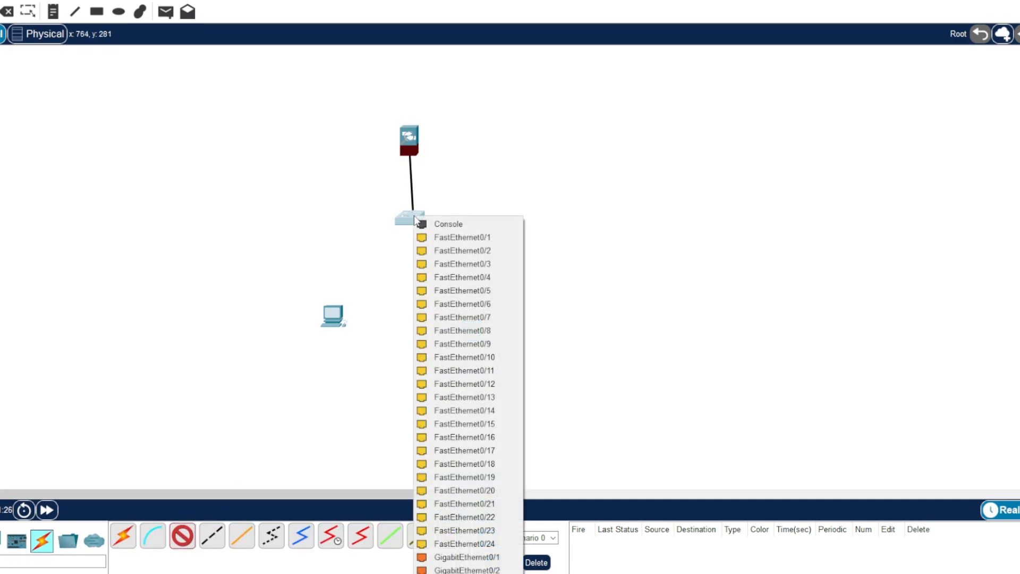
left_click(462, 237)
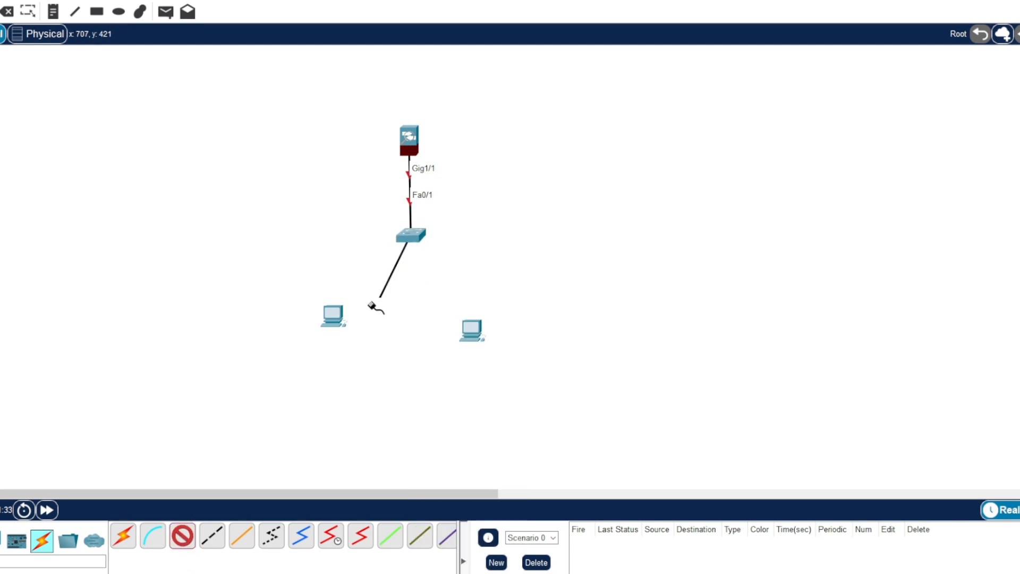
left_click(332, 315)
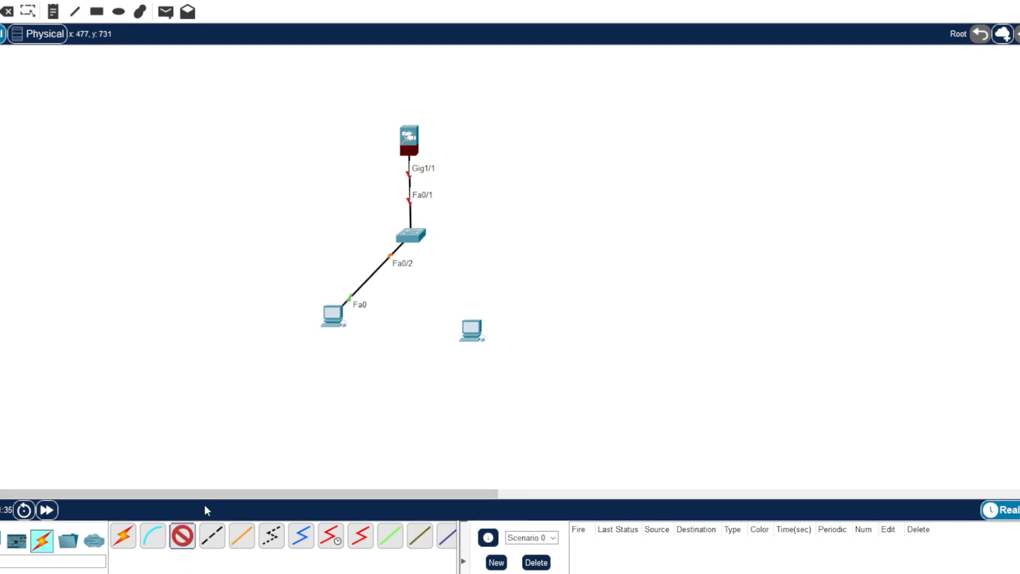
left_click(471, 329)
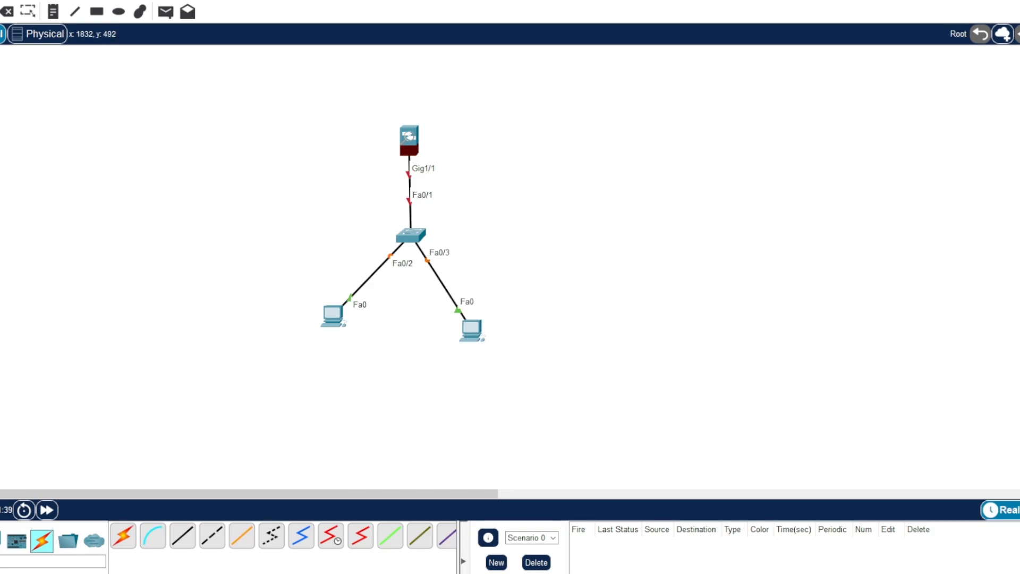
mouse_move(844, 368)
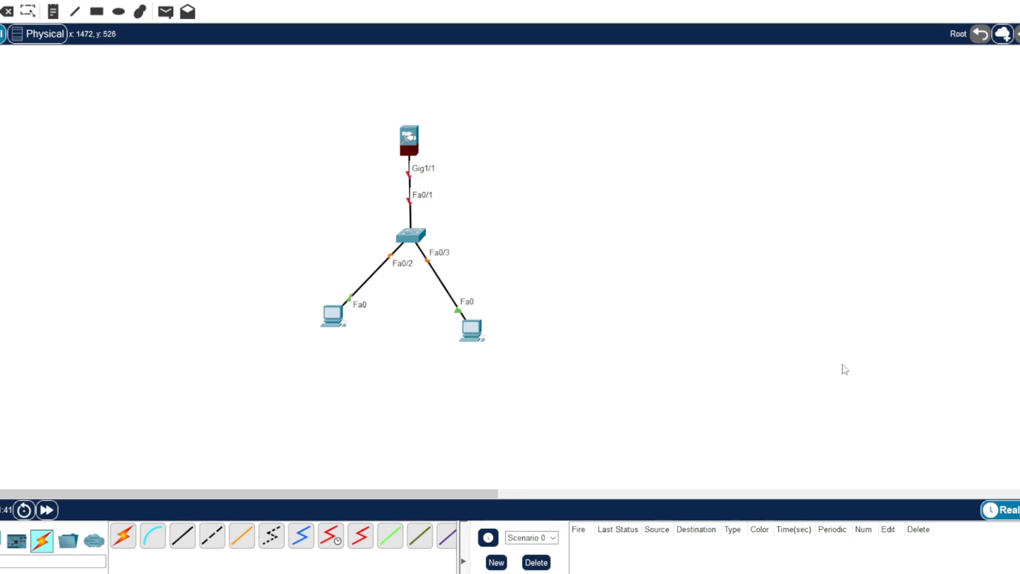
double_click(408, 138)
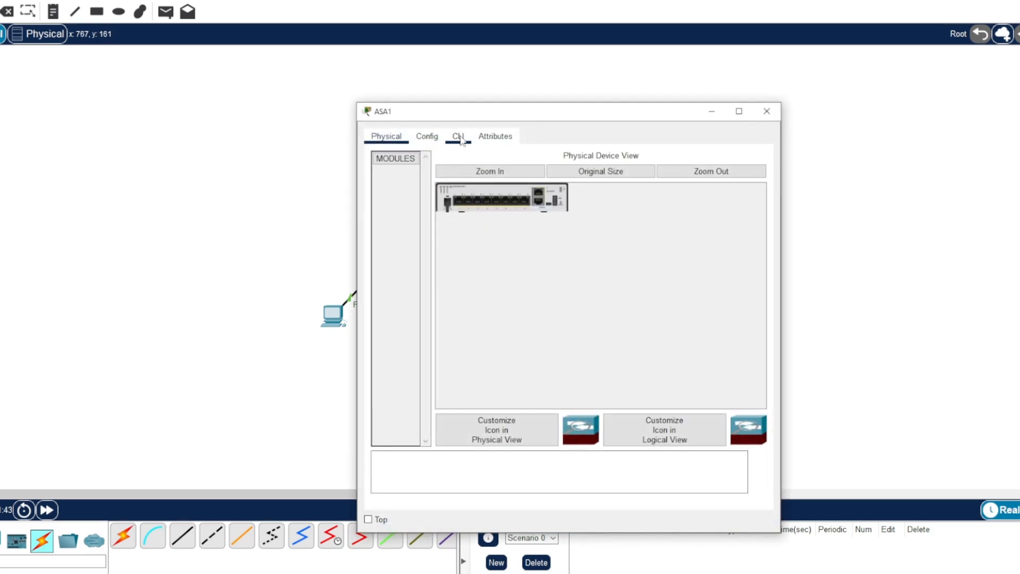
left_click(458, 135)
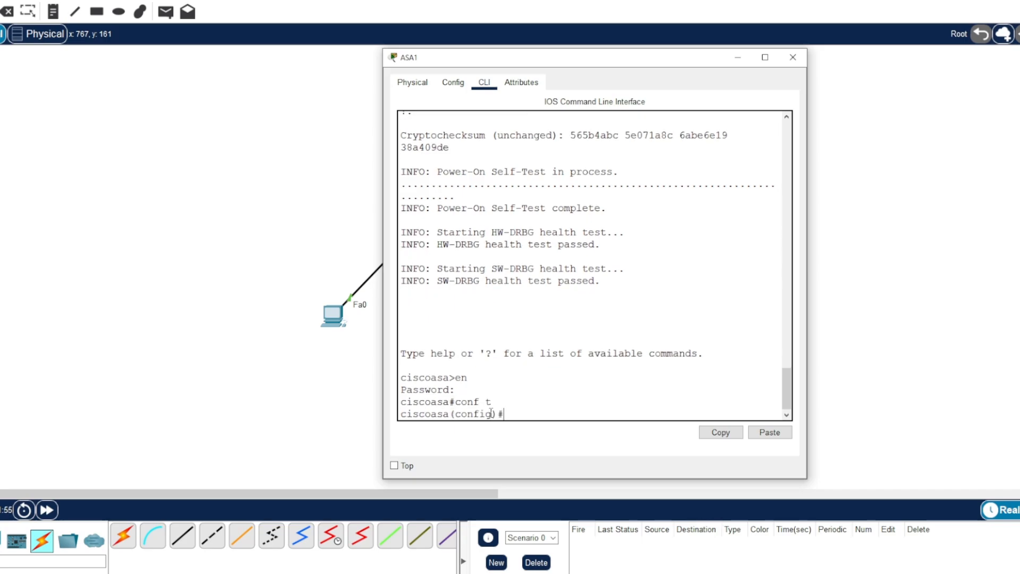
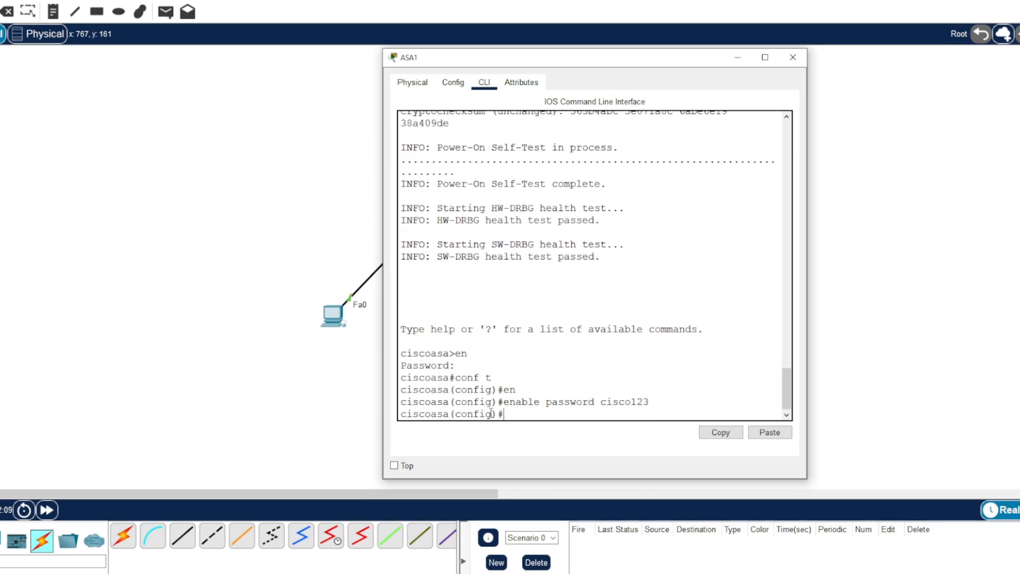
mouse_move(575, 410)
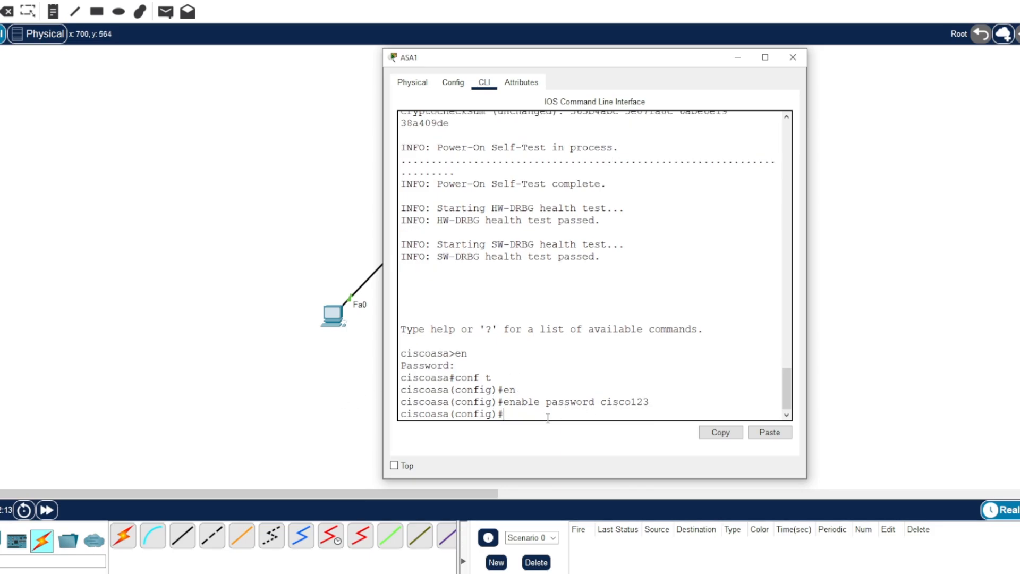
Assign interface g1/1 the address 192.168.1.1 255.255.255.0 via 'ip add'
type("int")
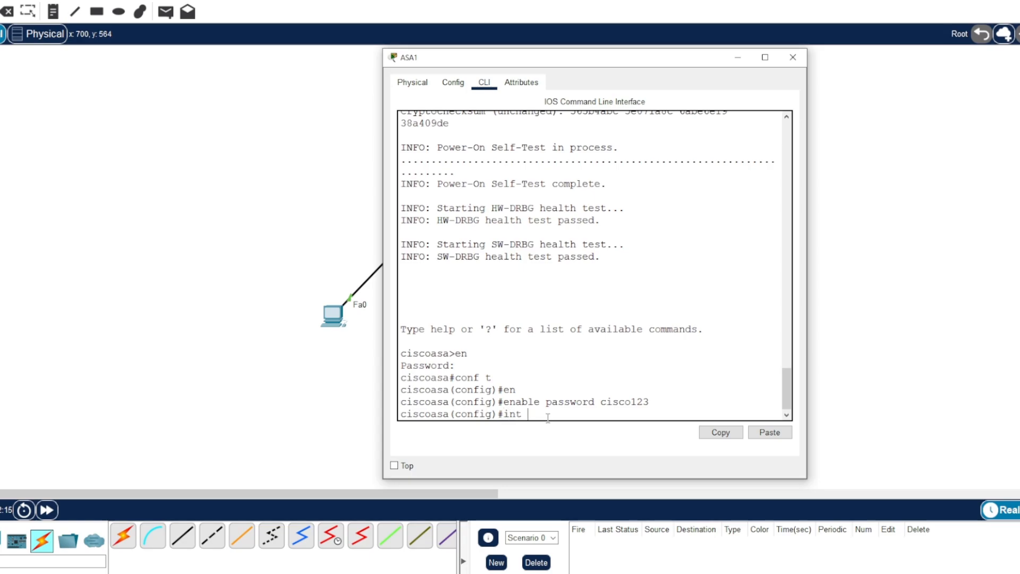
type("g1/1")
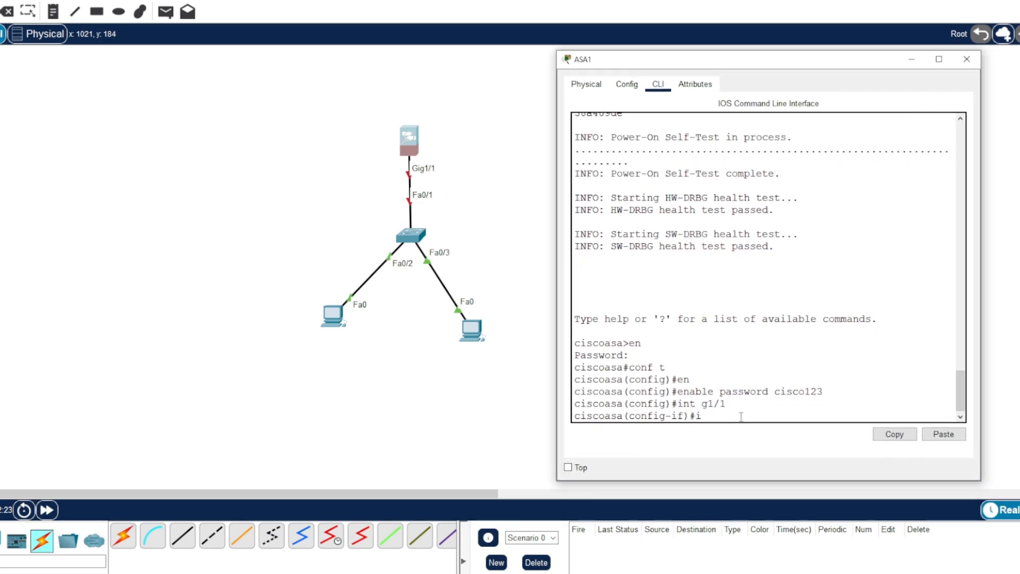
type("p add")
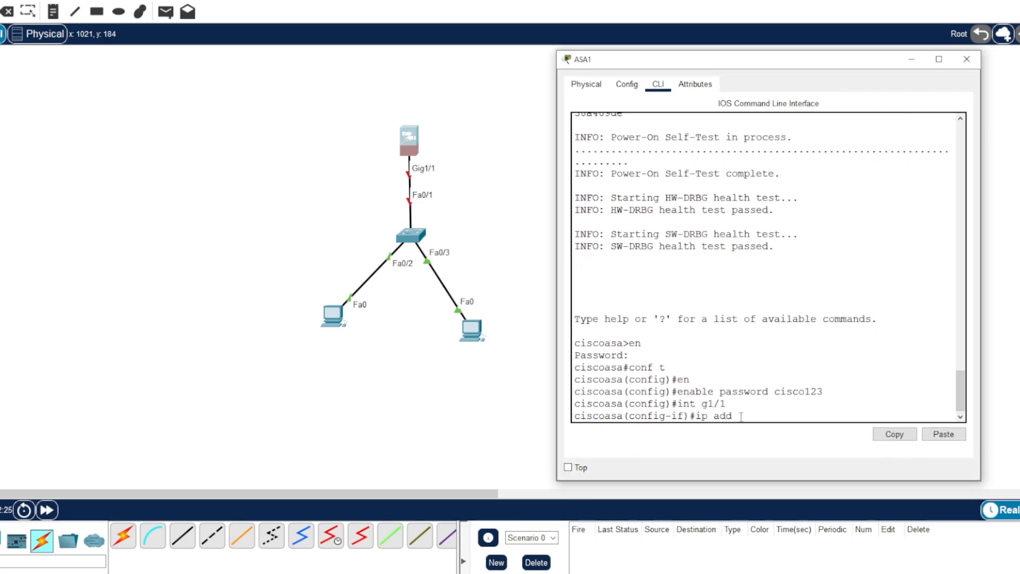
type("192.168.")
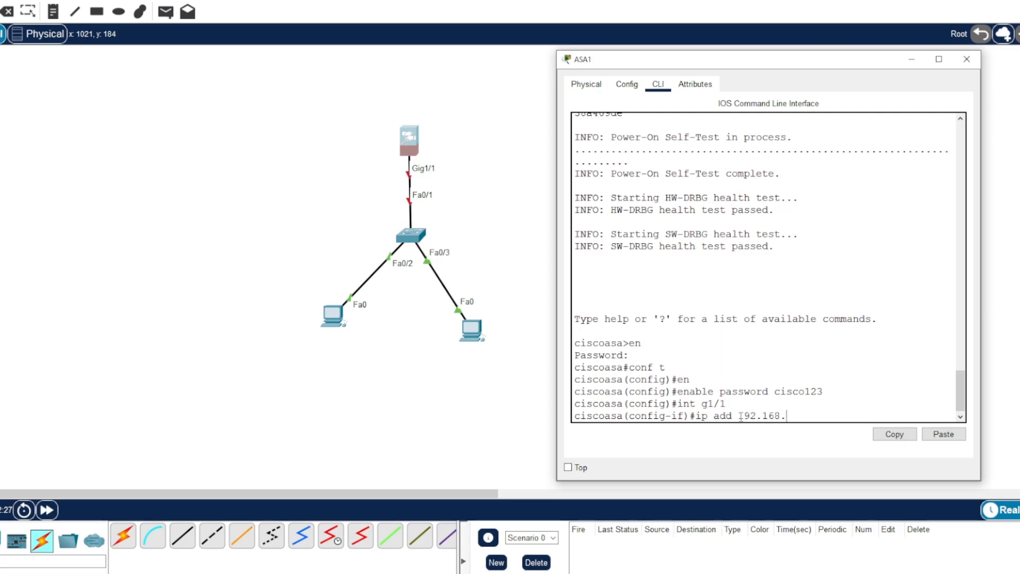
type("1.1")
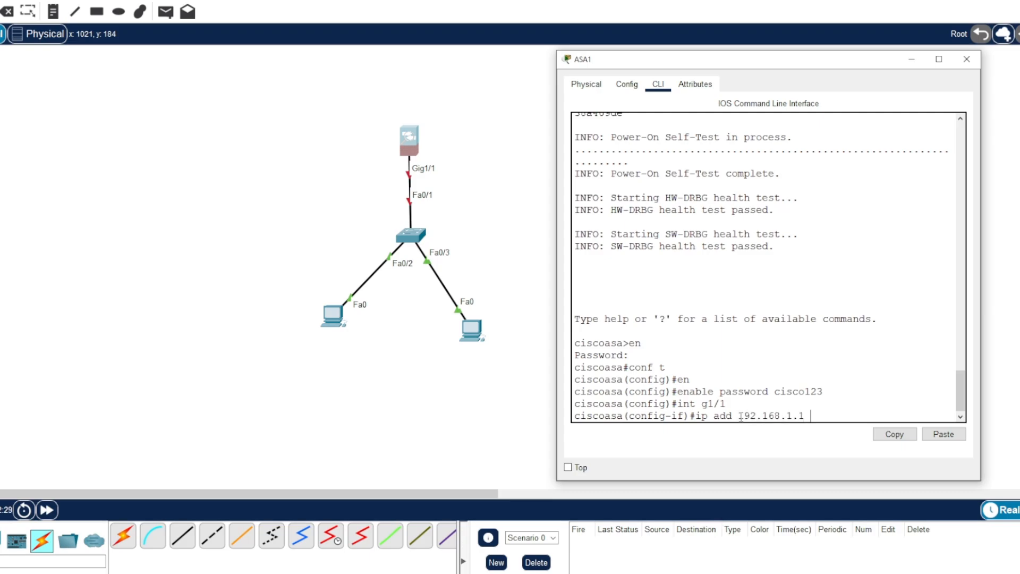
type("255.255.25")
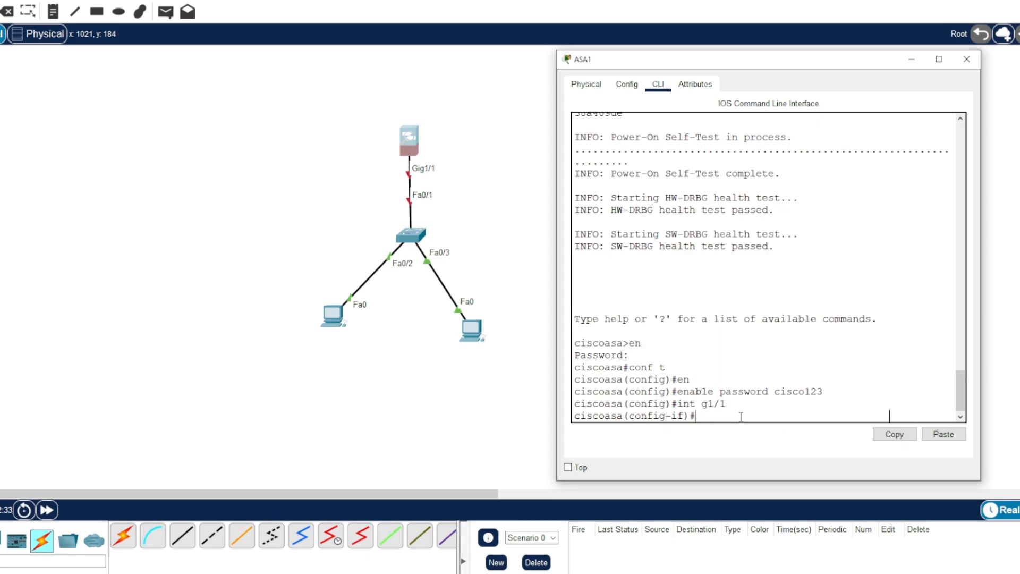
type("ip add 192.168.1.1 255.255.255.0")
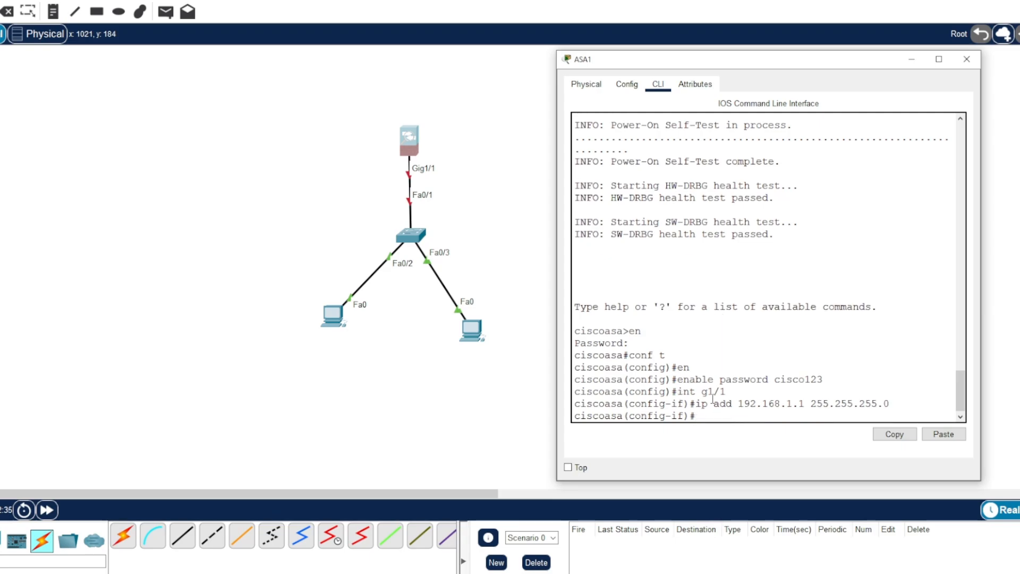
mouse_move(764, 428)
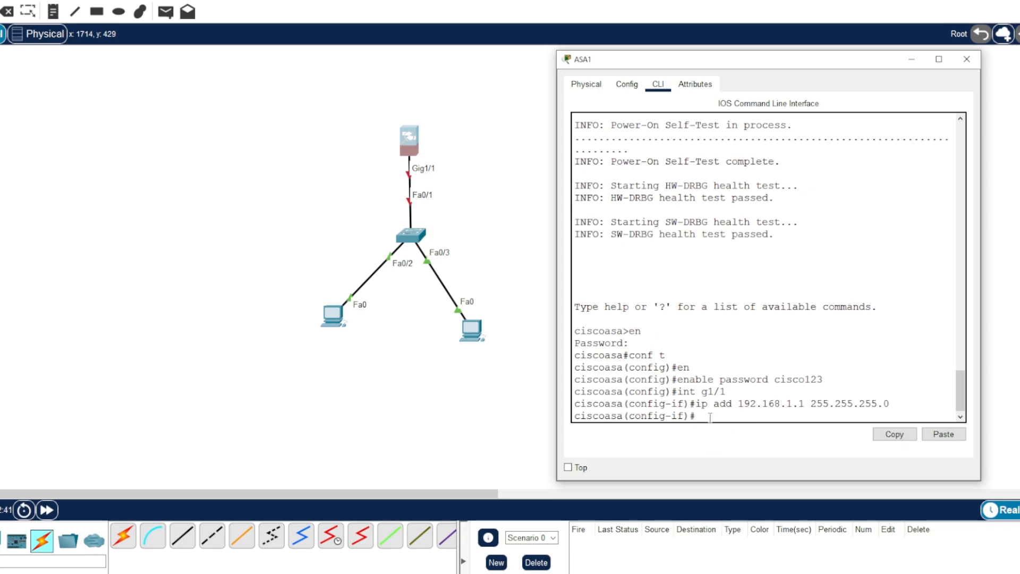
Name interface g1/1 INSIDE with the nameif command
type("na")
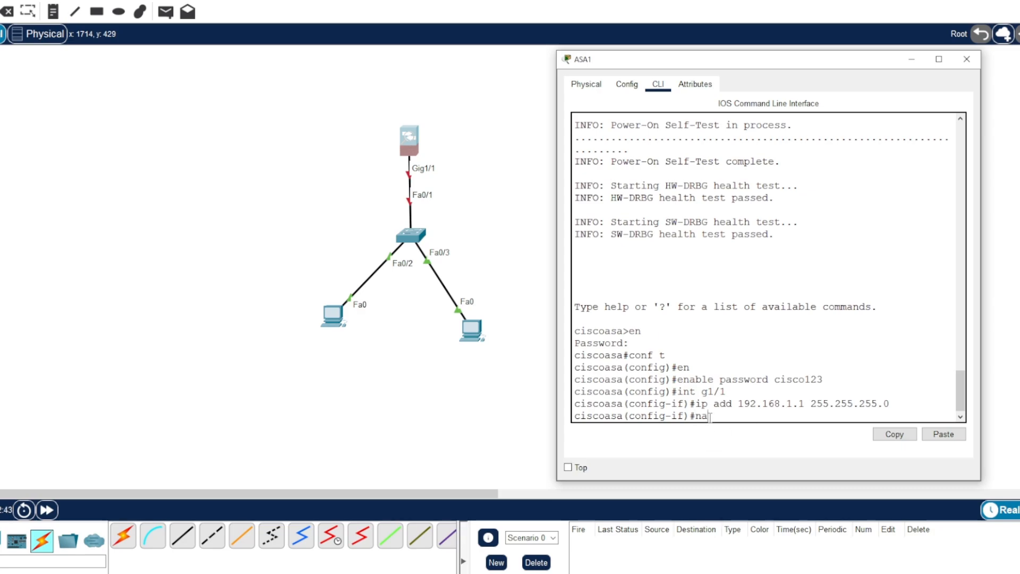
type("meif")
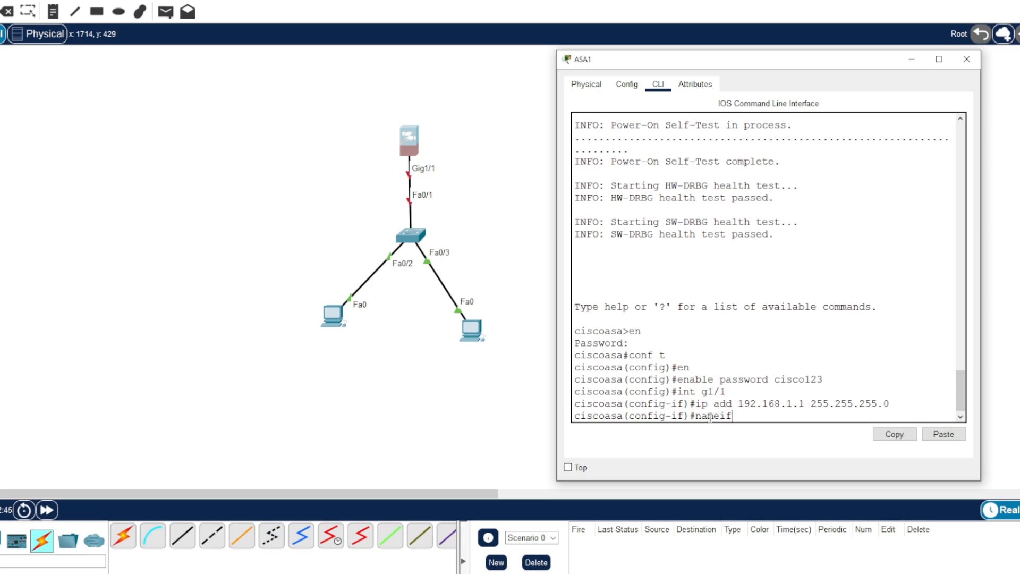
type("I")
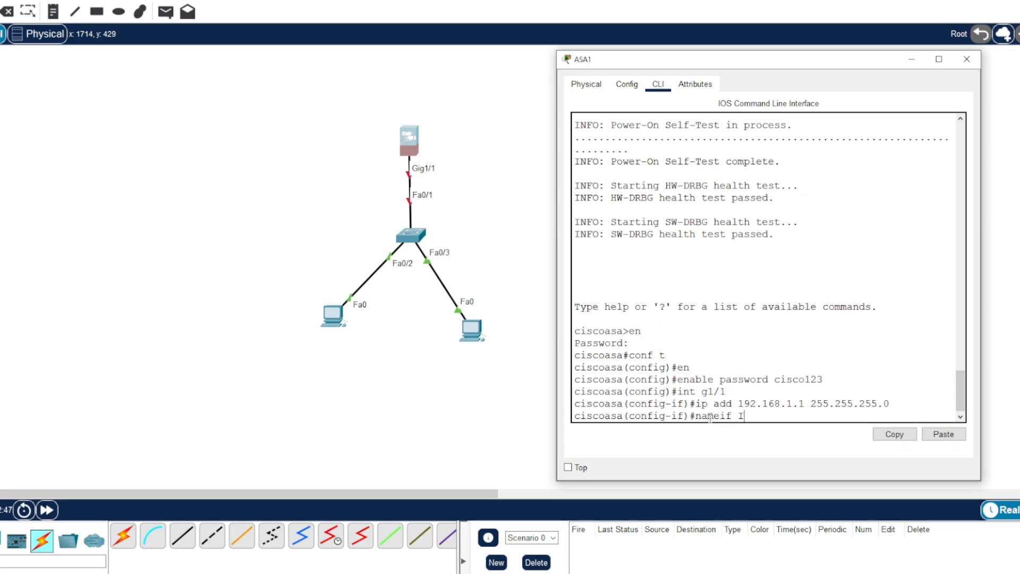
type("NSIDE")
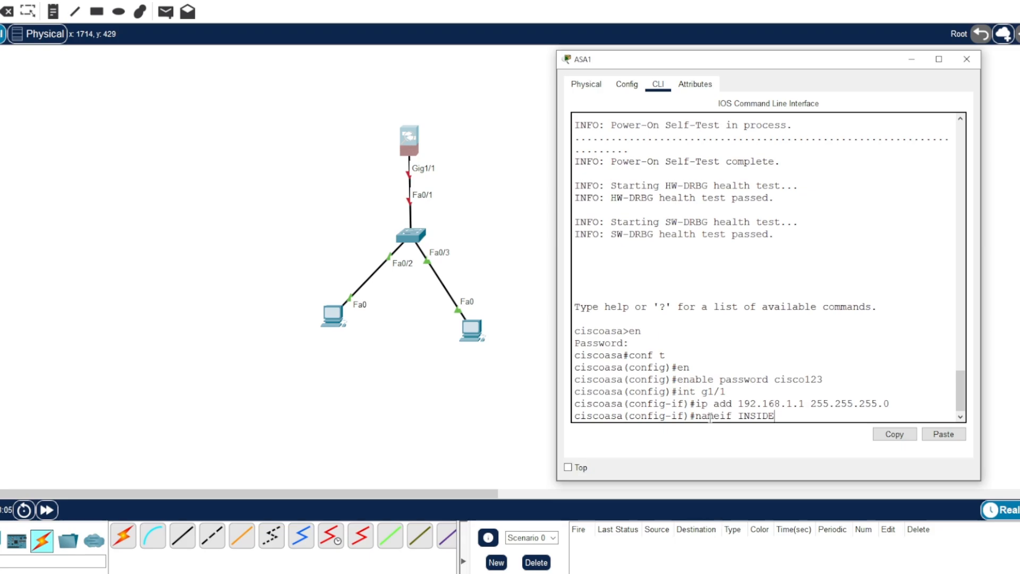
mouse_move(734, 367)
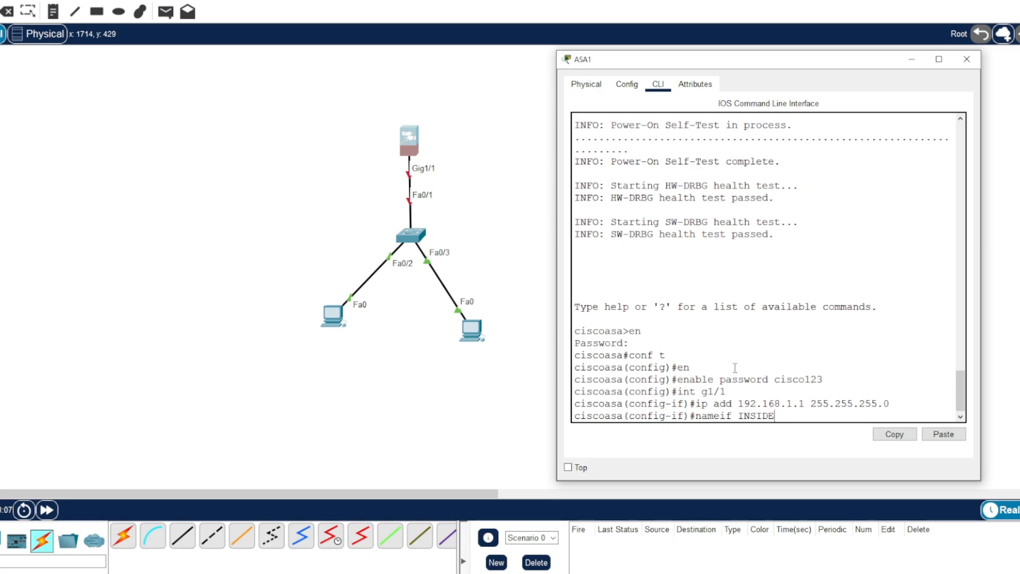
double_click(754, 415)
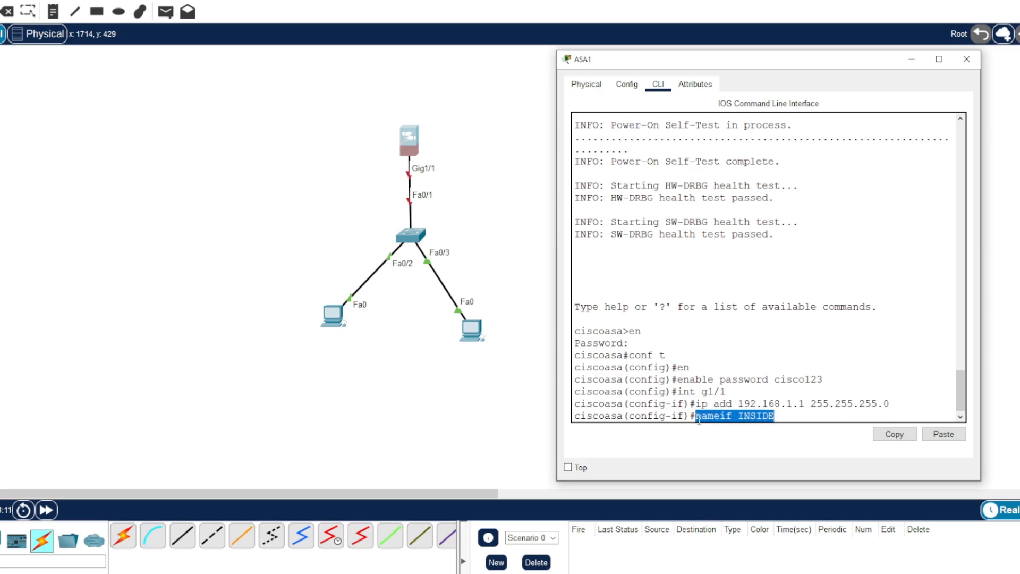
key("Return")
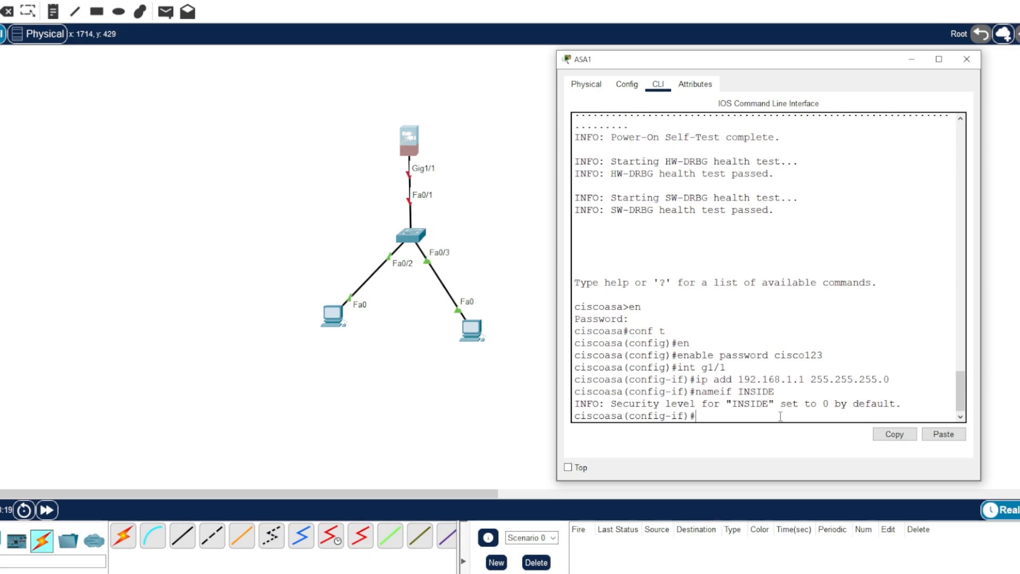
Set security-level 100 on INSIDE, bring it up, and close the ASA window
type("sse")
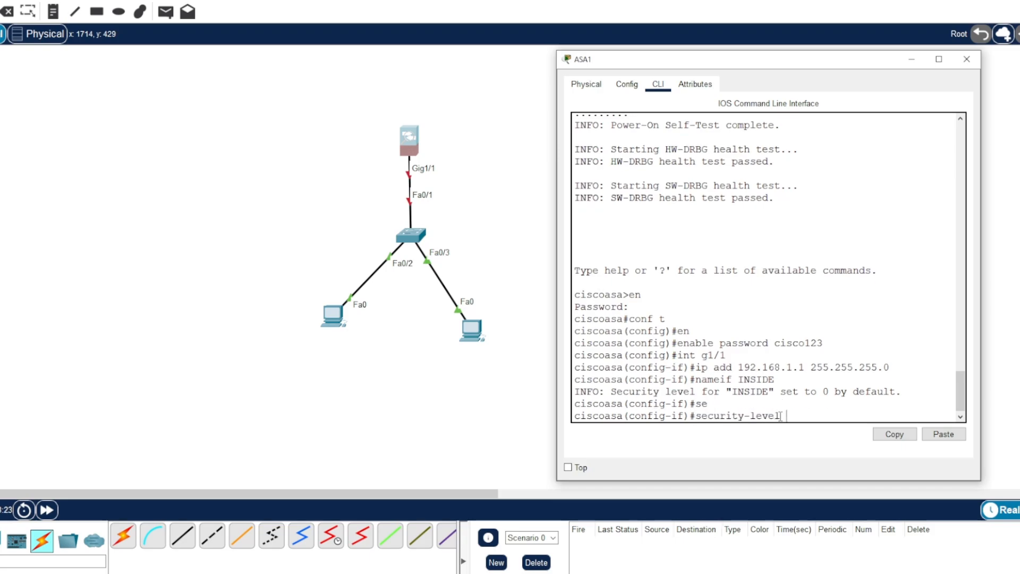
type("100")
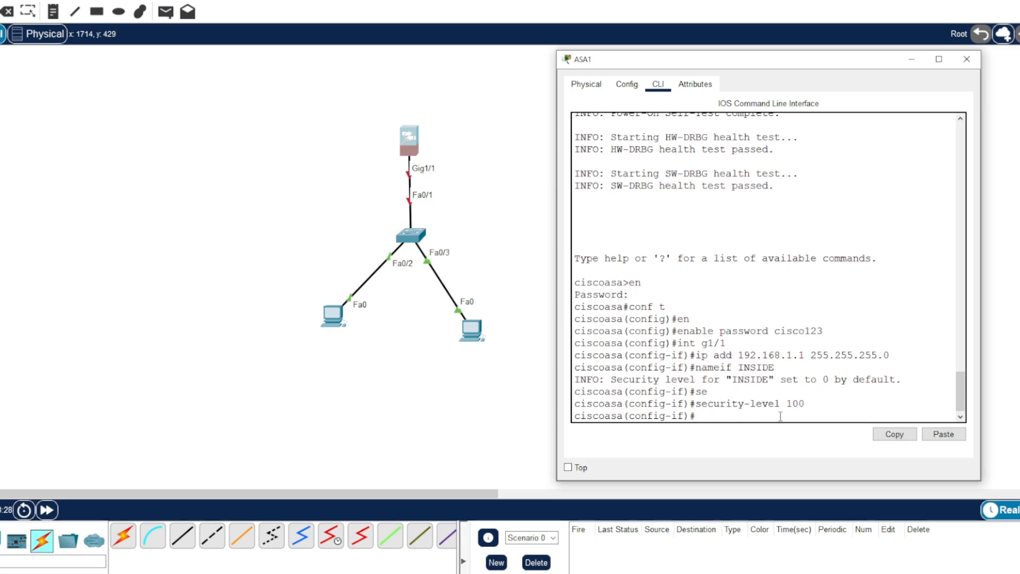
mouse_move(717, 413)
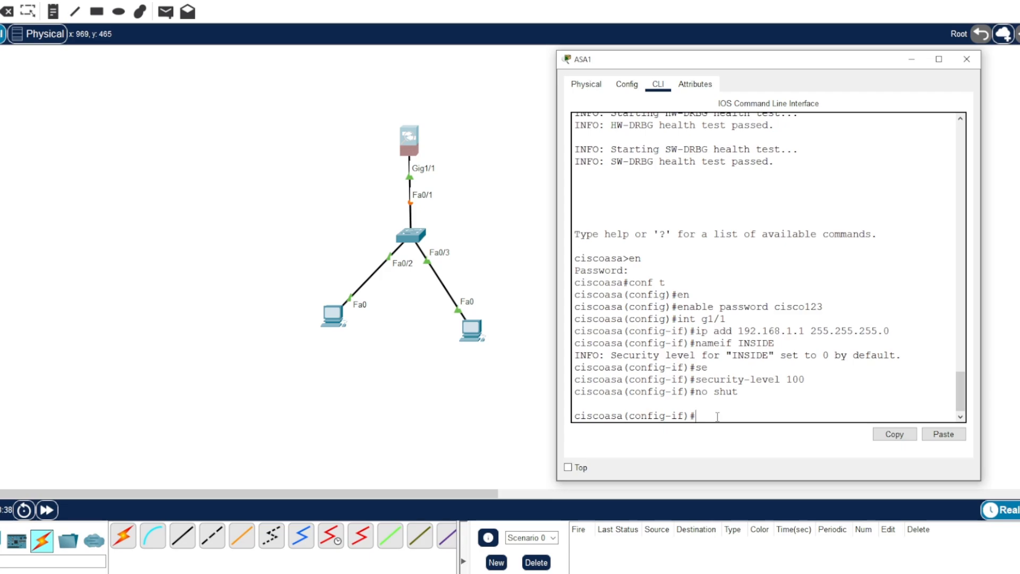
left_click(966, 59)
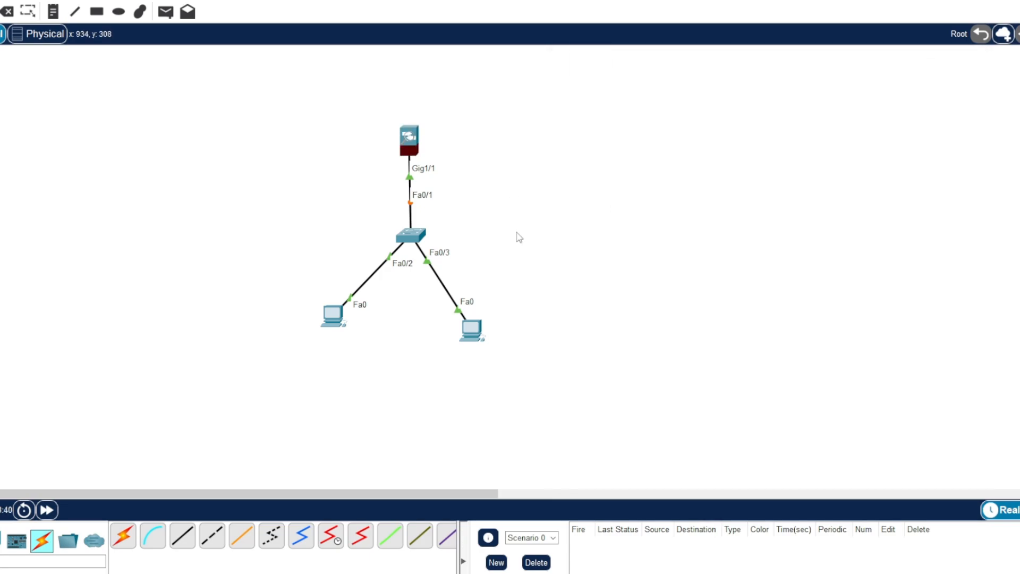
Give PC2 static IP 192.168.1.2, mask 255.255.255.0 and gateway 192.168.1.1
double_click(471, 328)
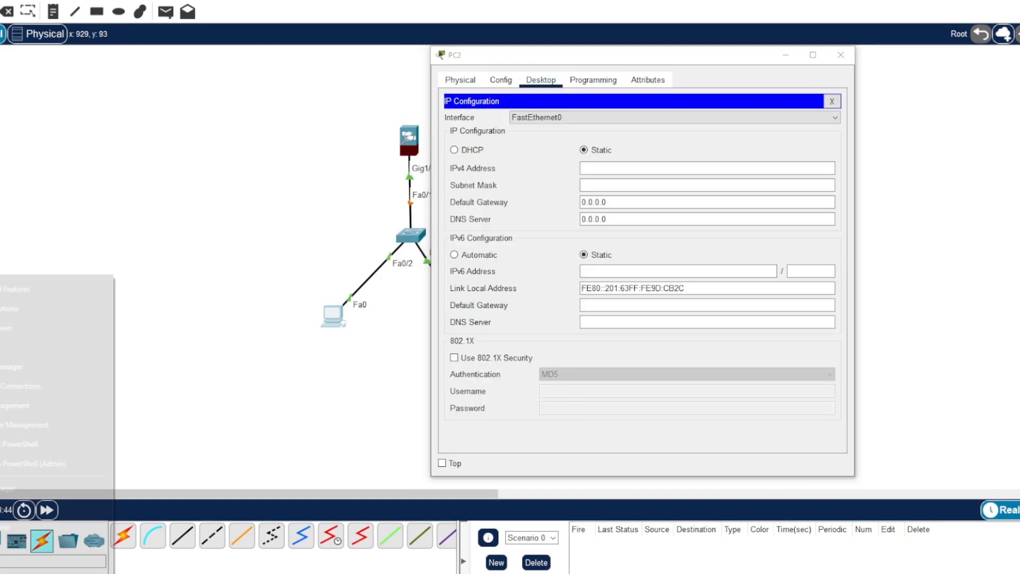
left_click(705, 168)
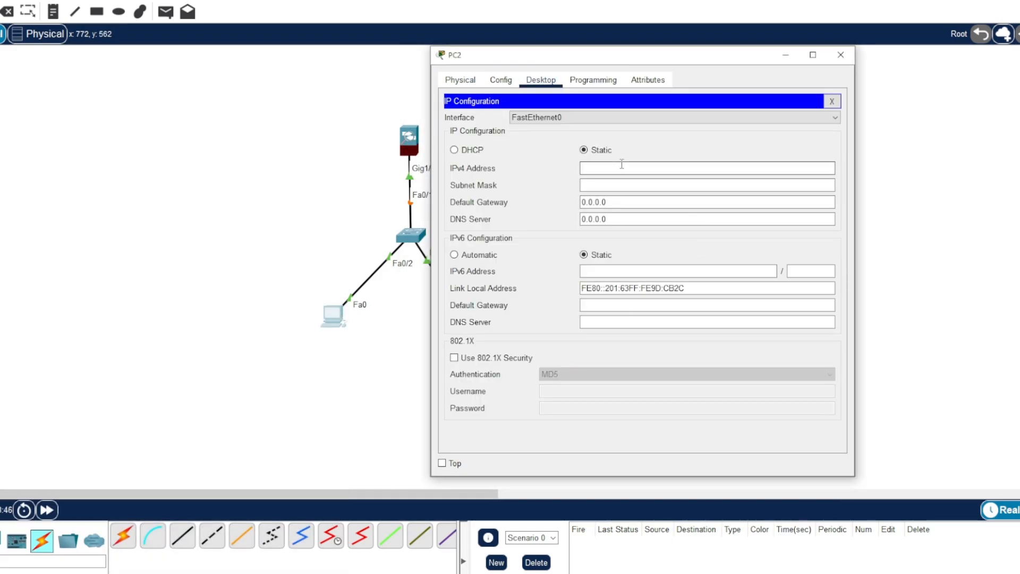
type("192.168.")
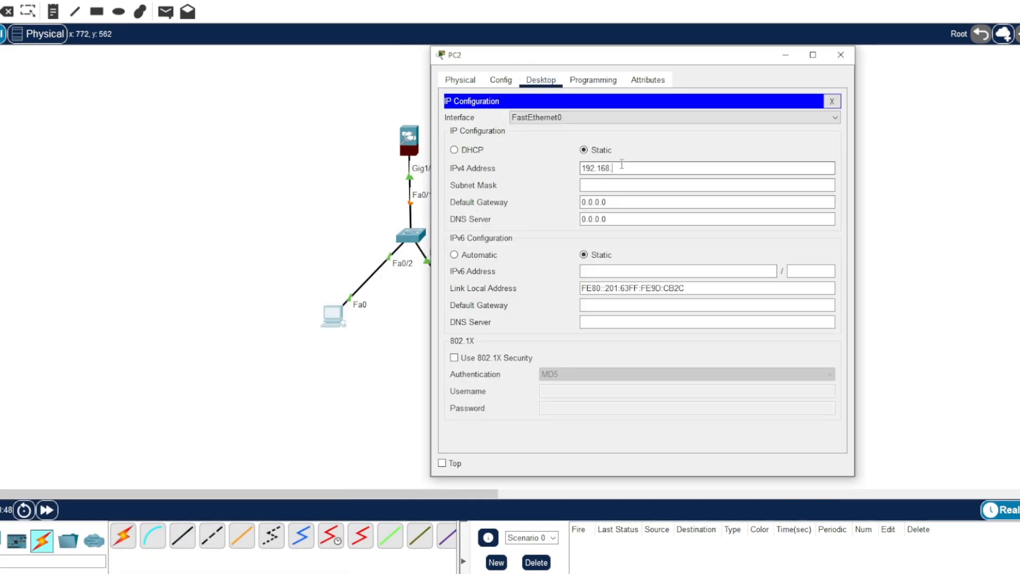
type("1.2")
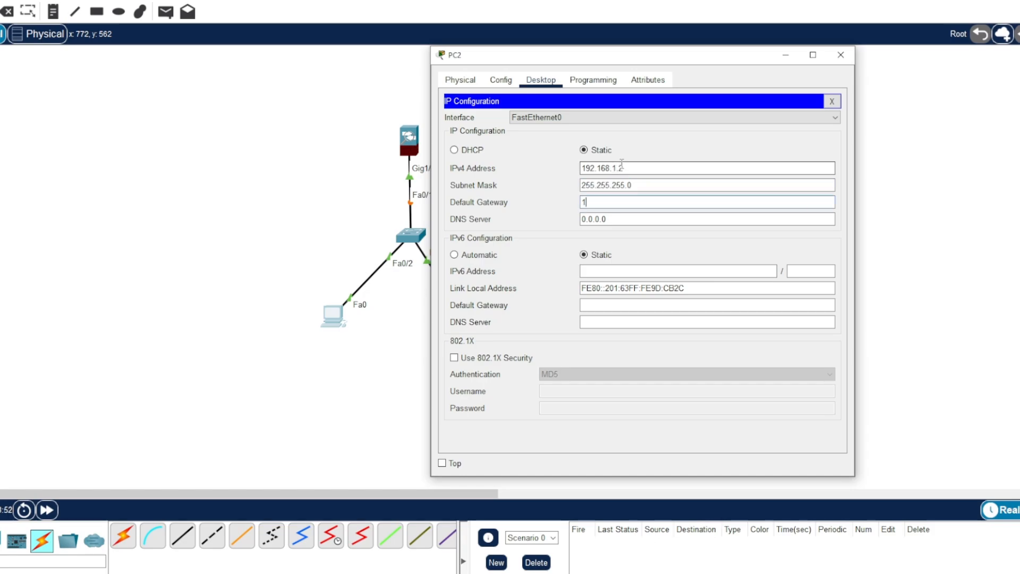
key("Backspace")
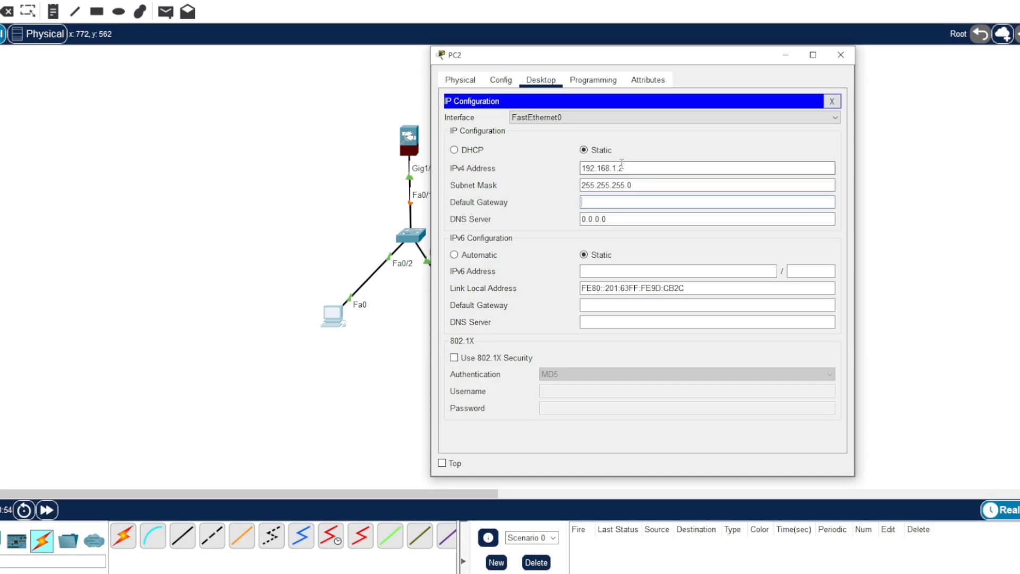
type("192.168.1.1")
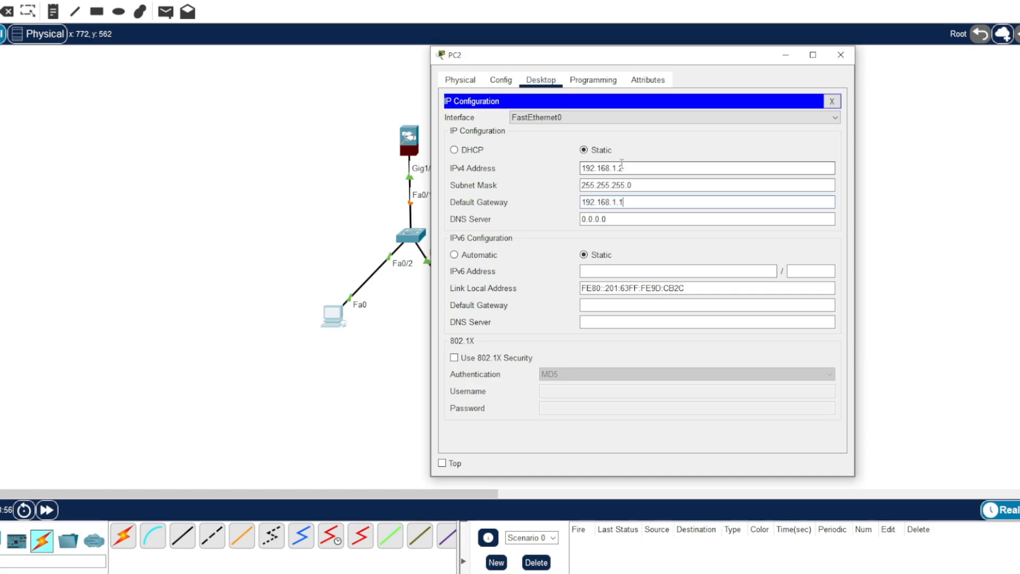
type("1.1.1.1")
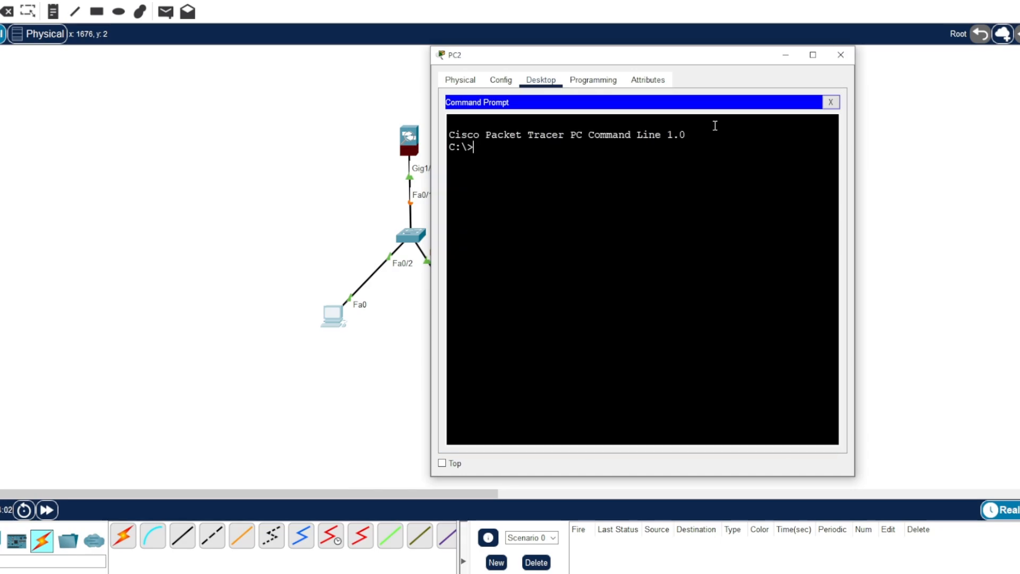
Ping 192.168.1.1 from PC2 with 4 of 4 replies, then close PC2's window
type("ping")
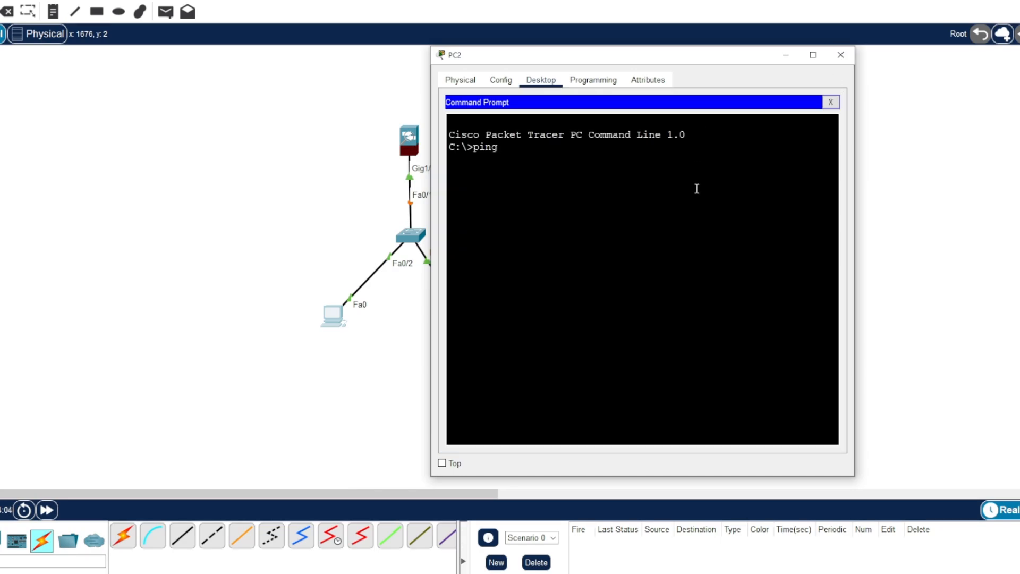
type("192.")
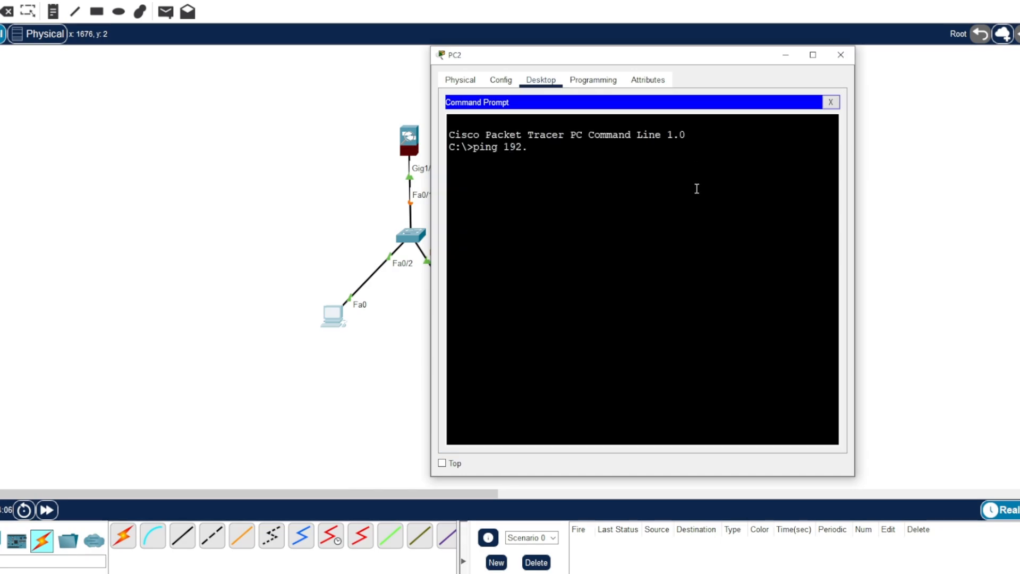
type("168.1.1")
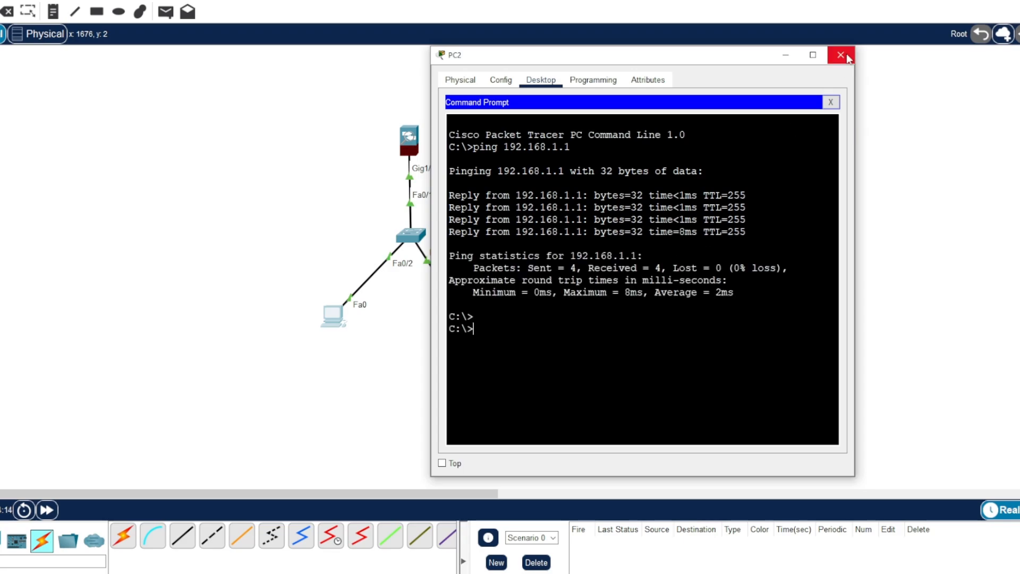
left_click(839, 54)
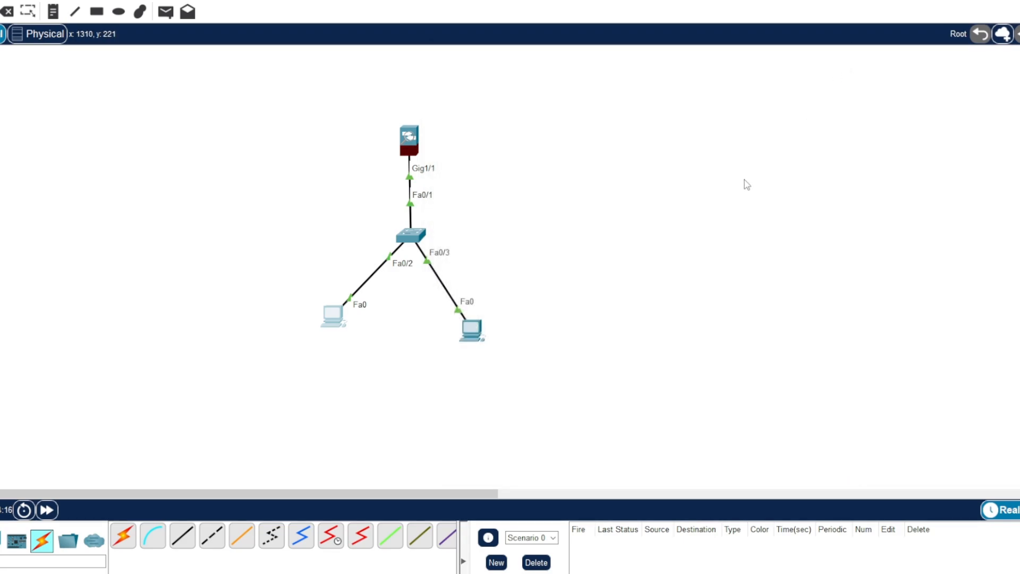
mouse_move(475, 327)
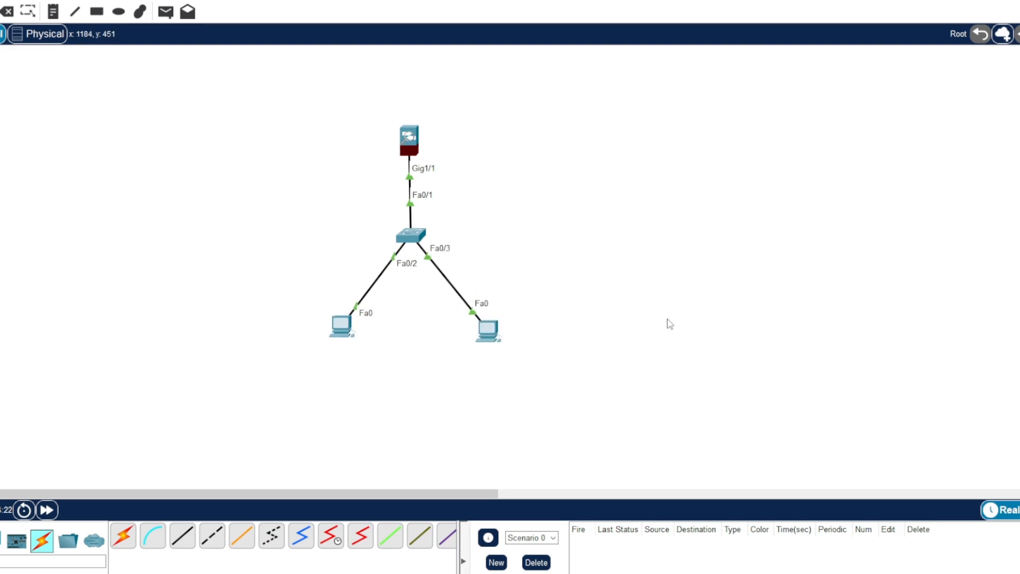
mouse_move(448, 213)
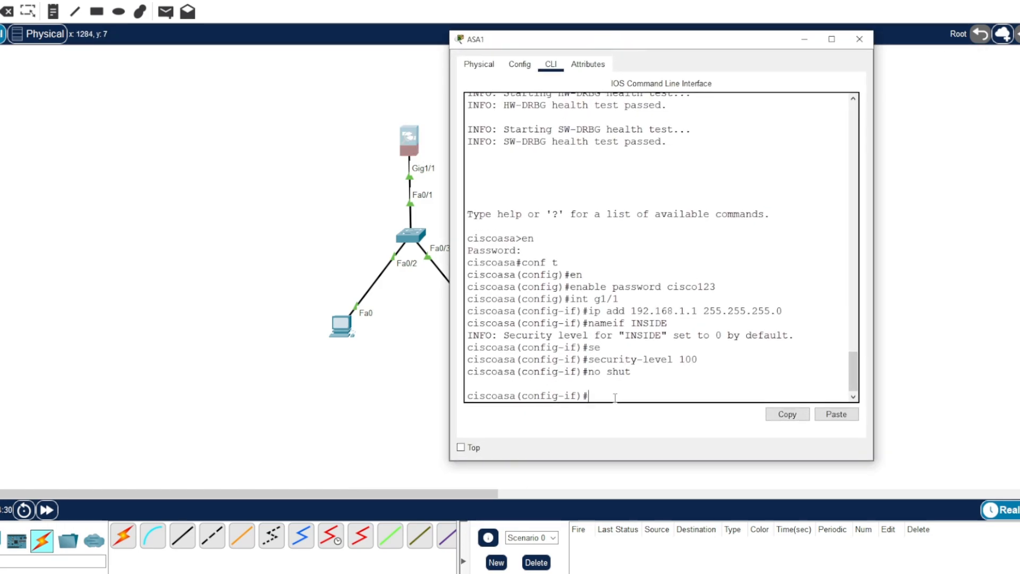
Exit interface mode and define 'dhcpd address 192.168.1.5-192.168.1.6 INSIDE'
type("exit")
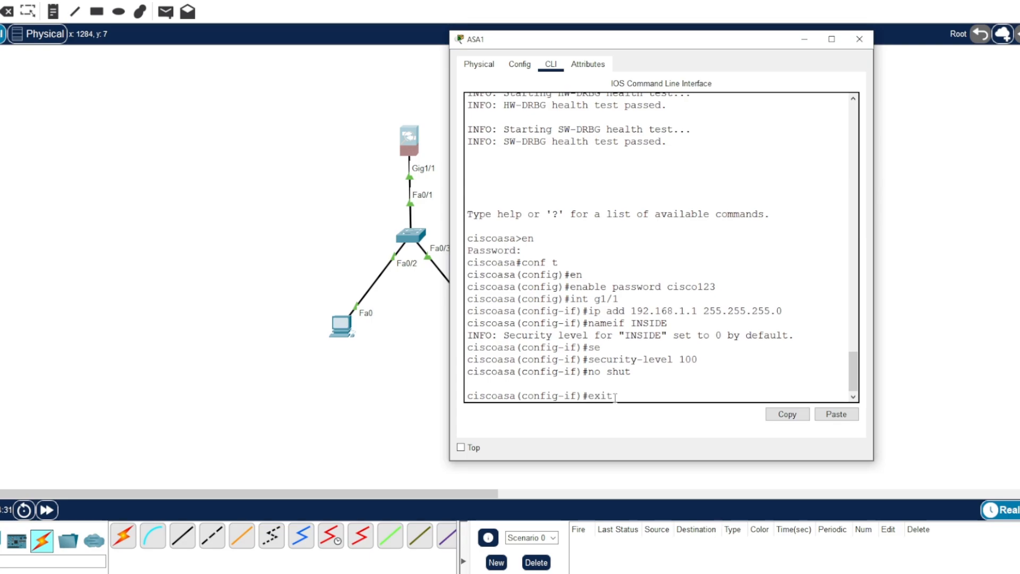
key("Return")
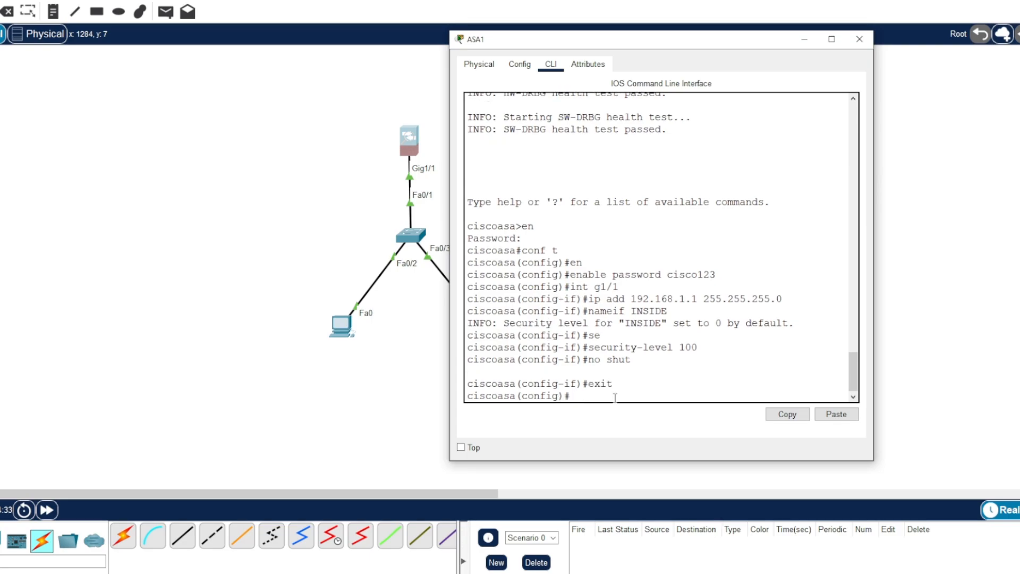
type("dc")
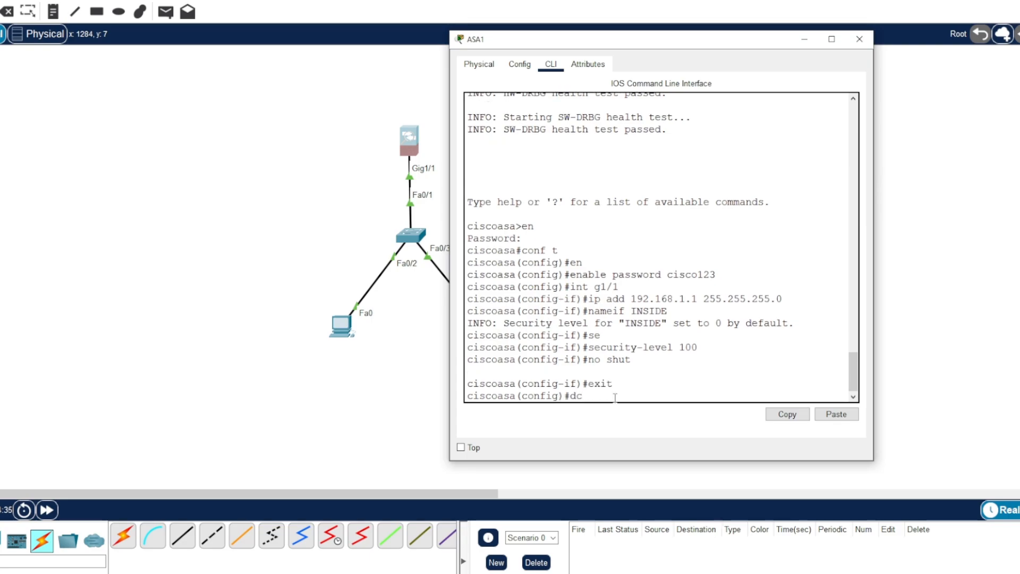
type("dhcpd")
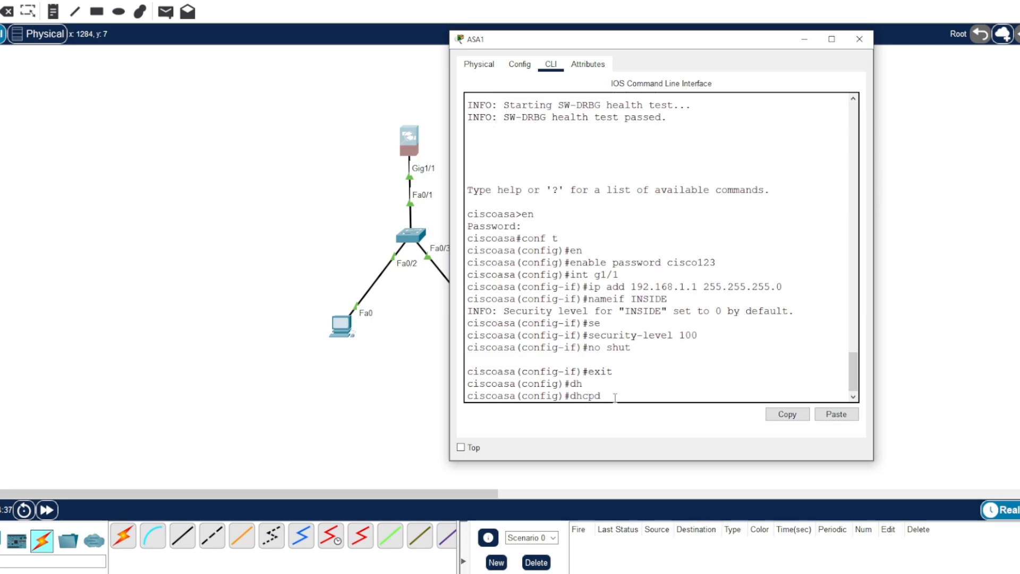
type("a")
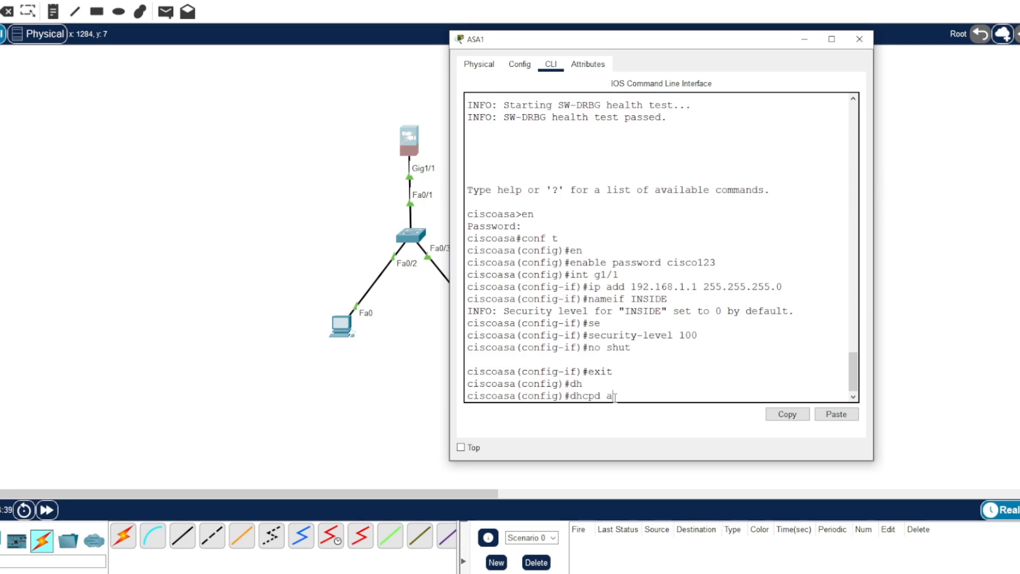
type("ddress")
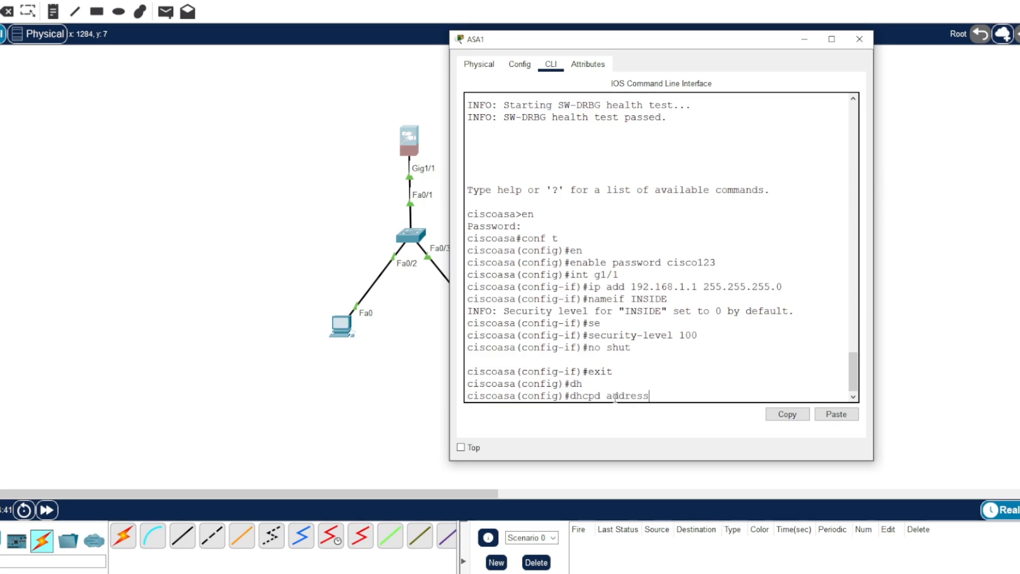
type("192")
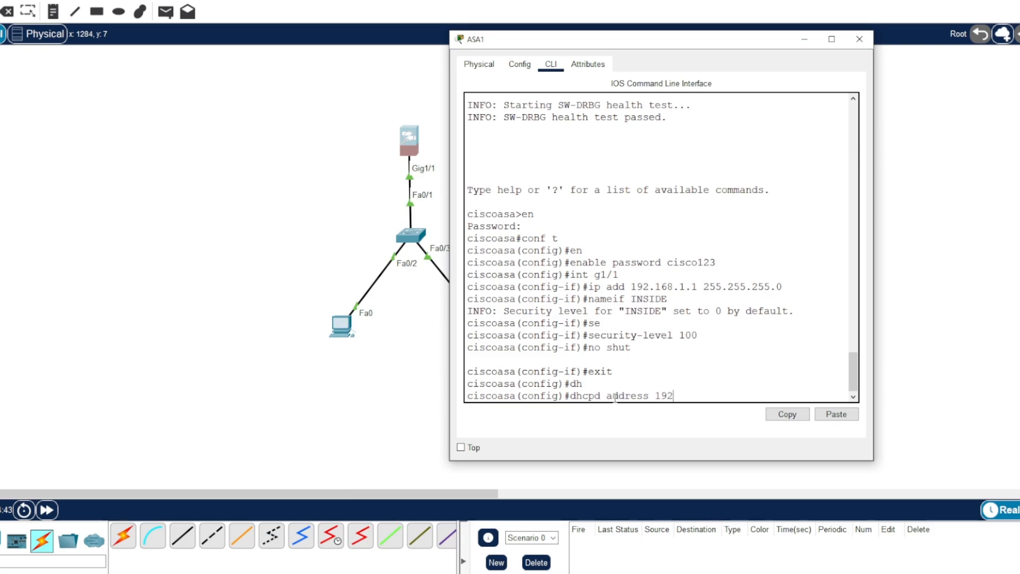
type(".168")
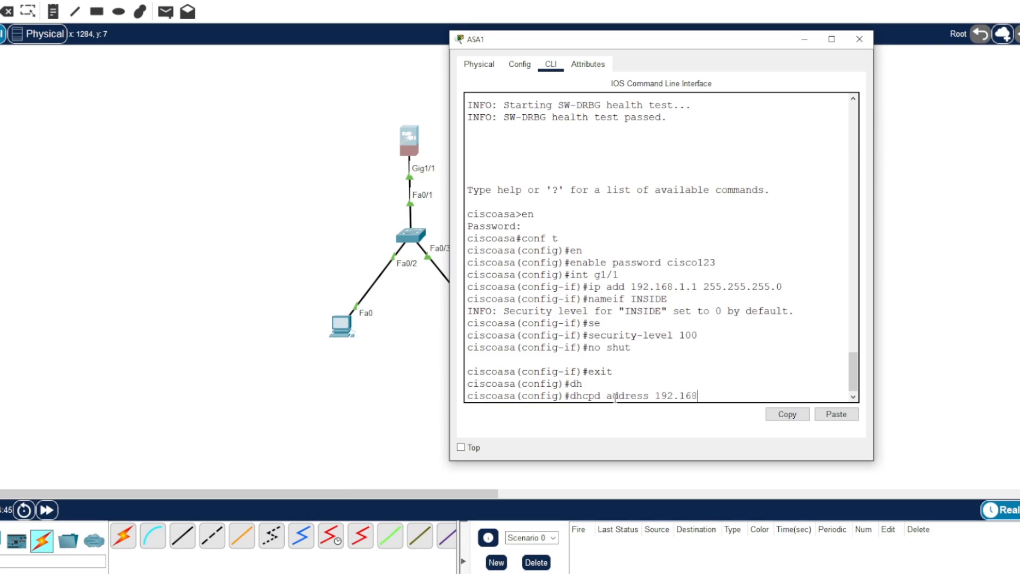
type(".1.")
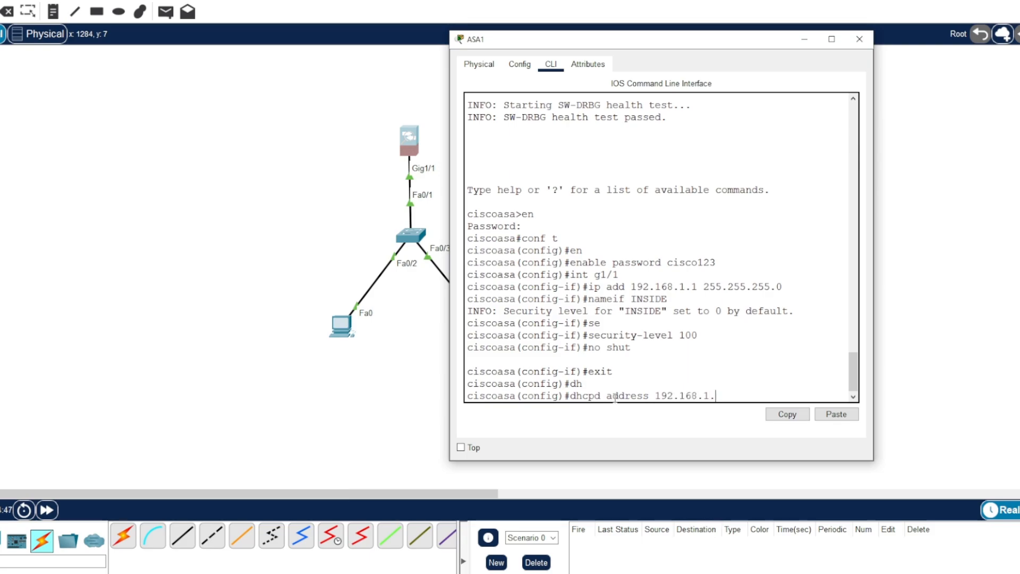
type("5")
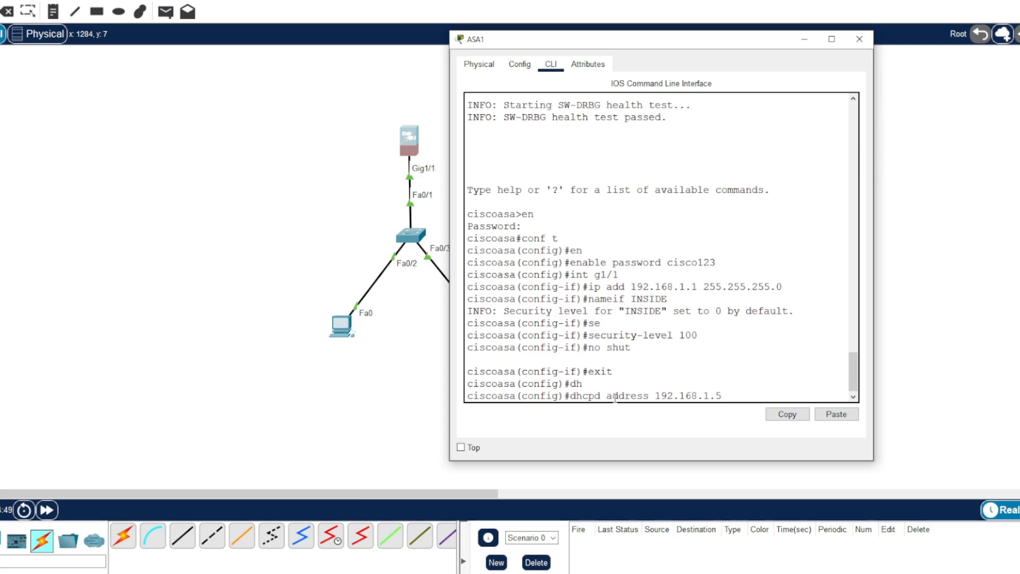
type("-")
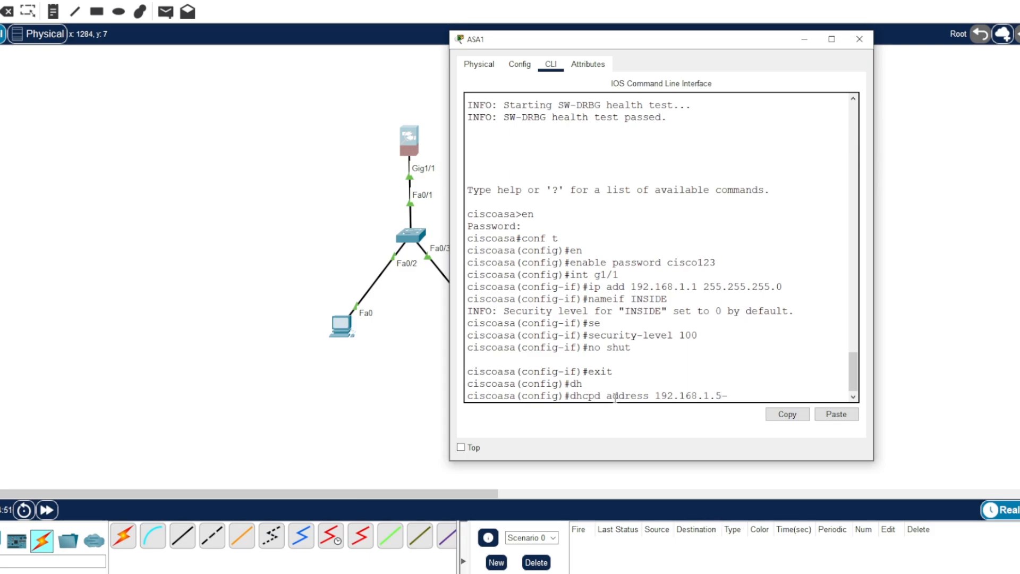
type("192.168.1")
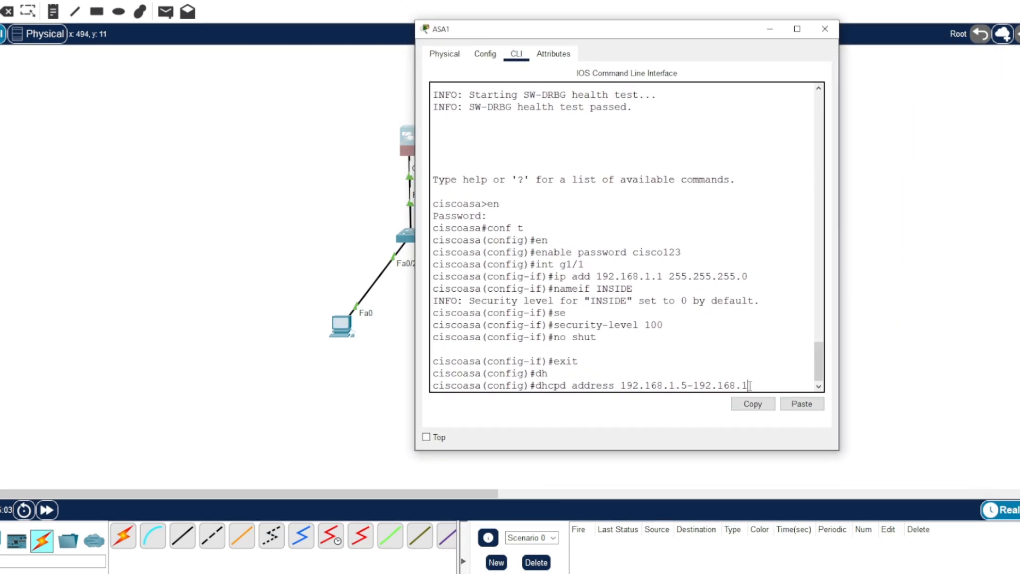
type("6")
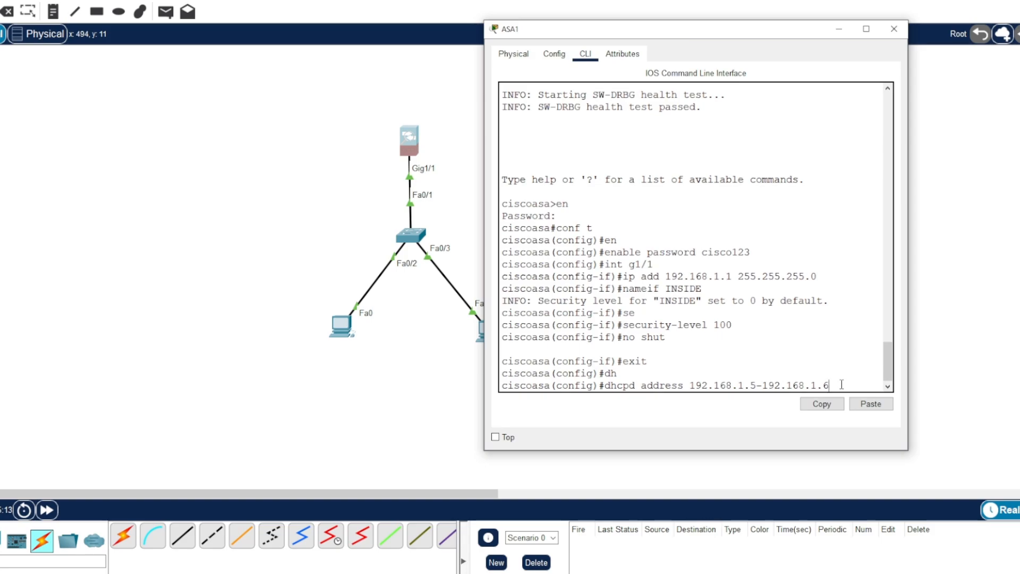
key("Return")
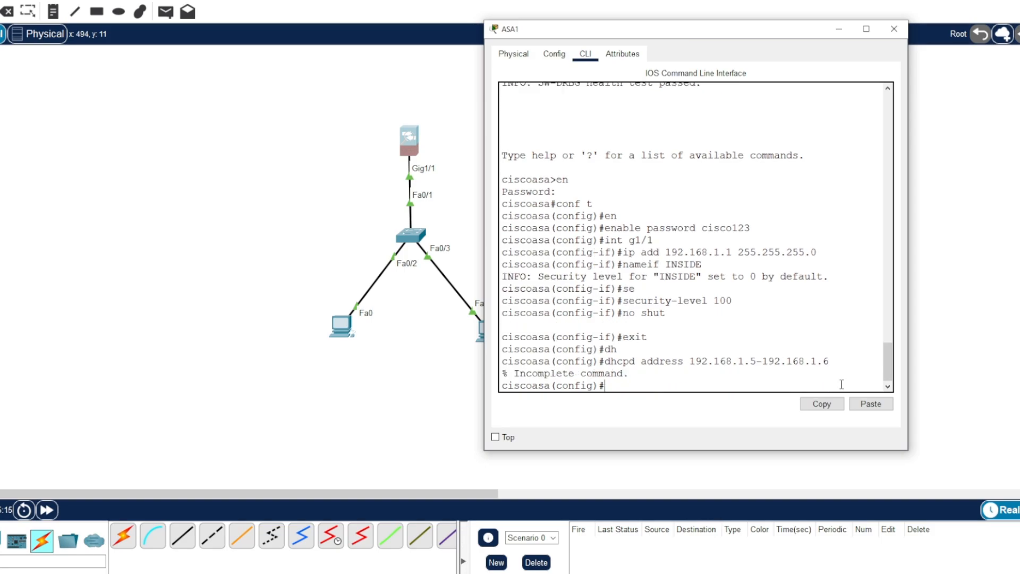
type("dhcpd address 192.168.1.5-192.168.1.6")
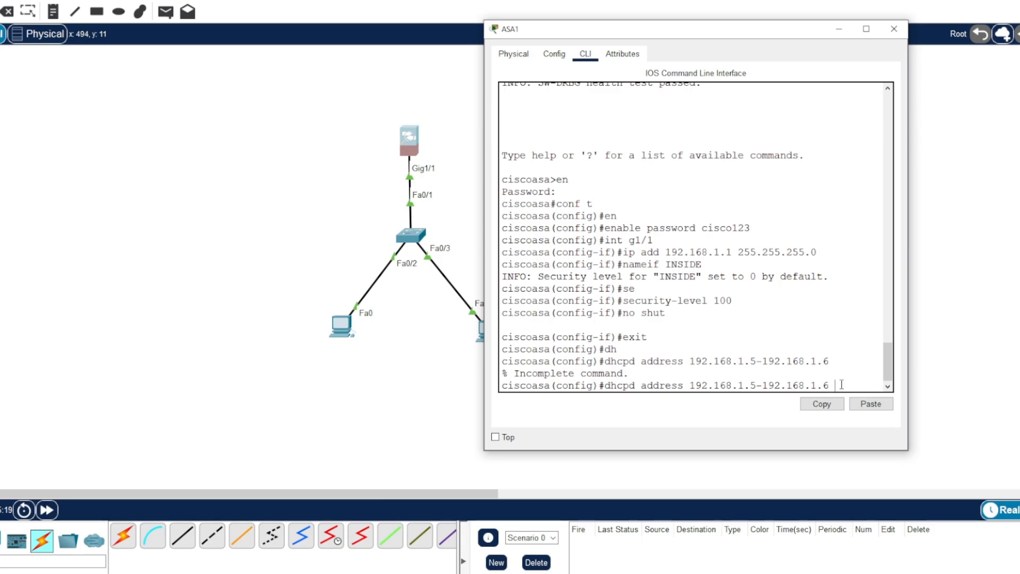
type("IN")
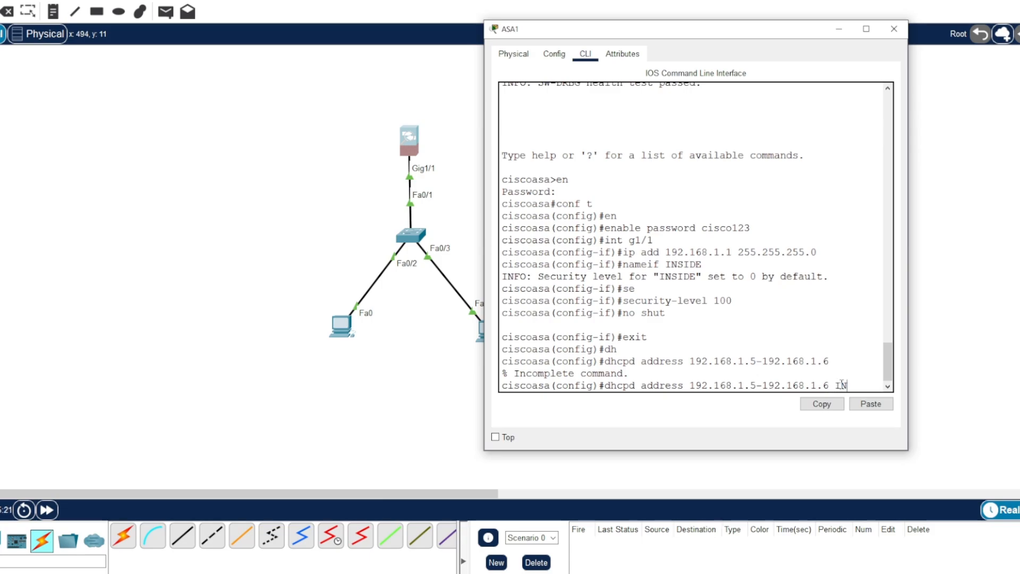
key("Return")
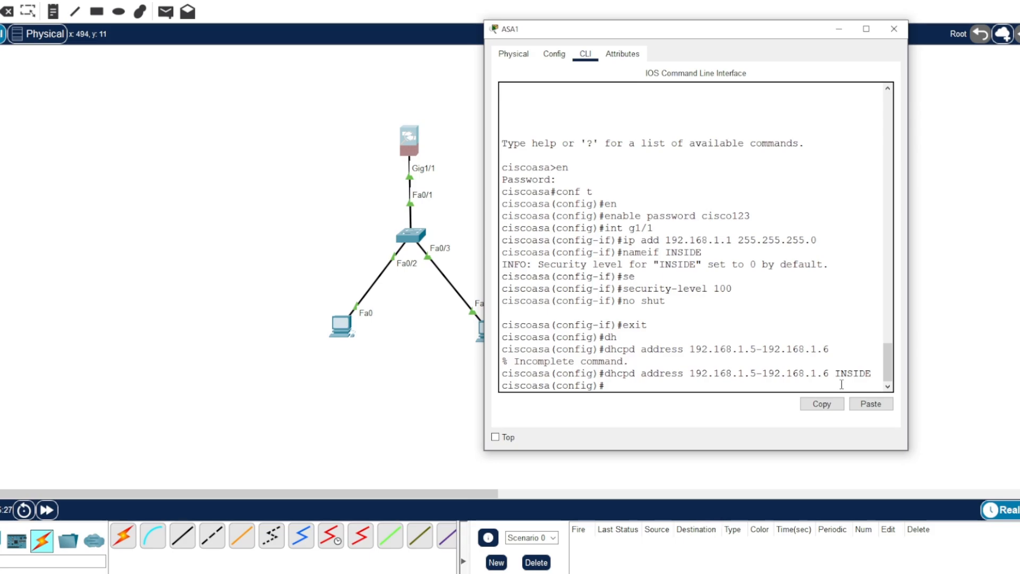
Set dhcpd dns 192.168.1.1 and enable DHCP on INSIDE
type("dhcpd dns")
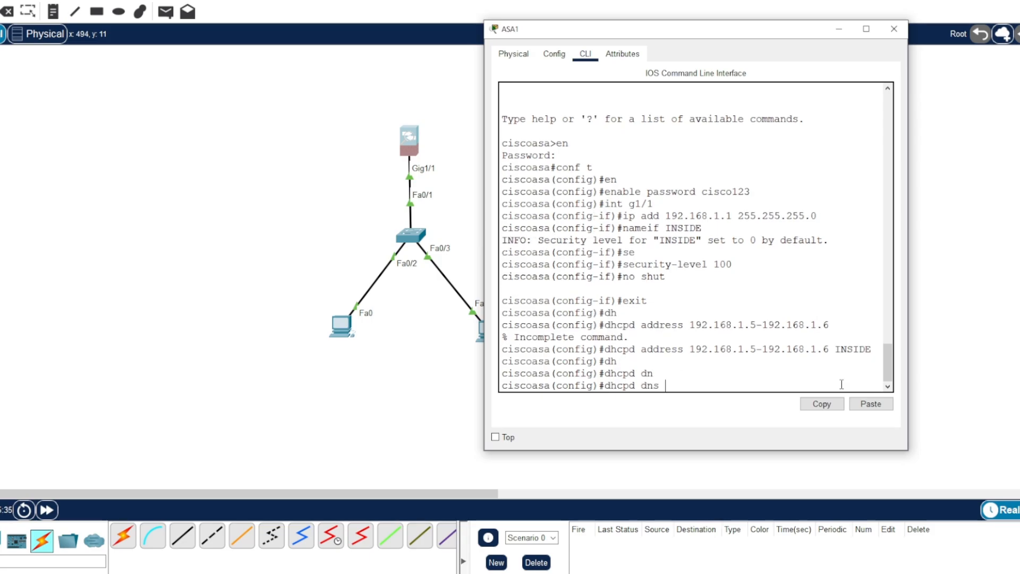
type("1")
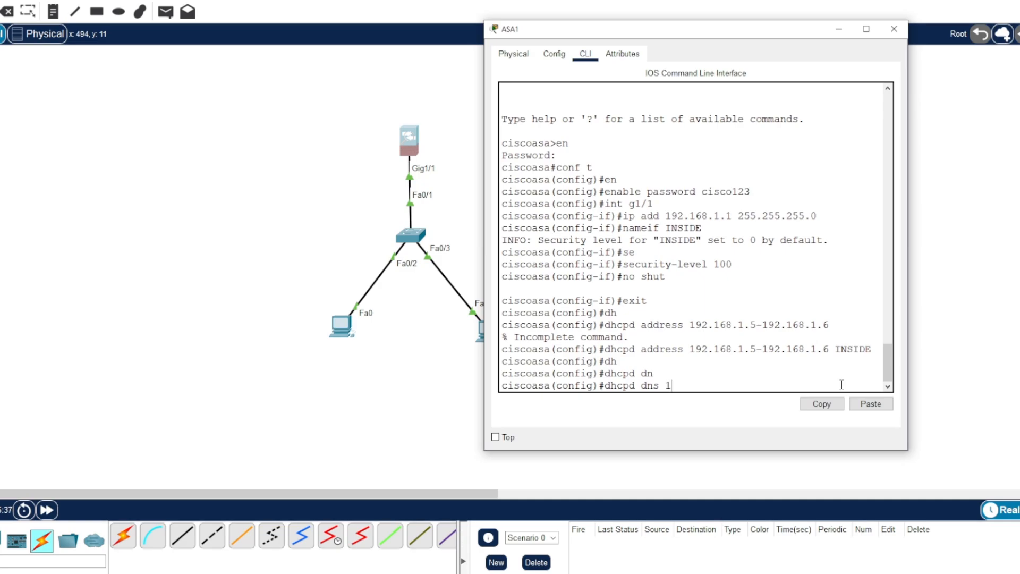
type("92.168.")
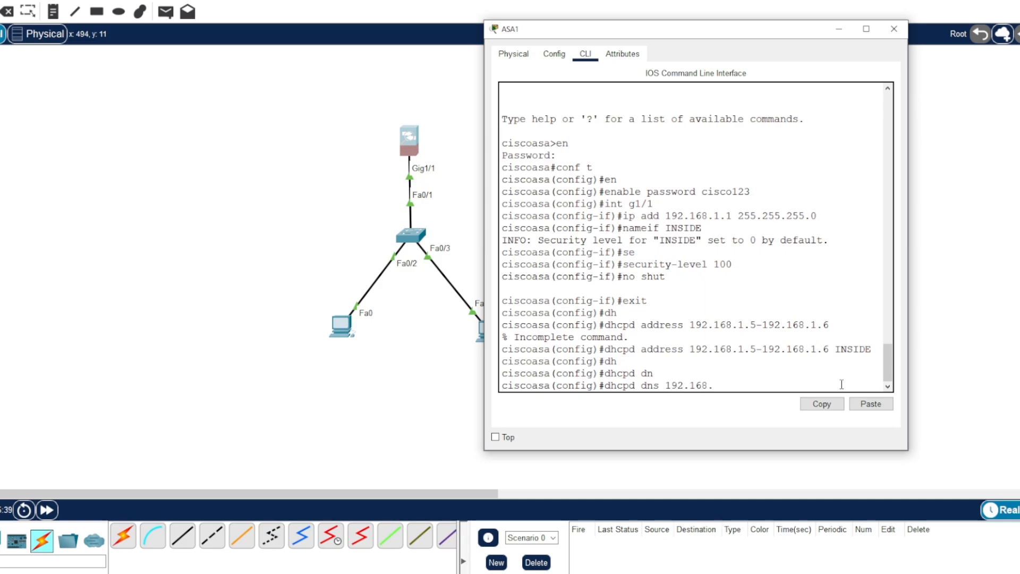
type("1.1")
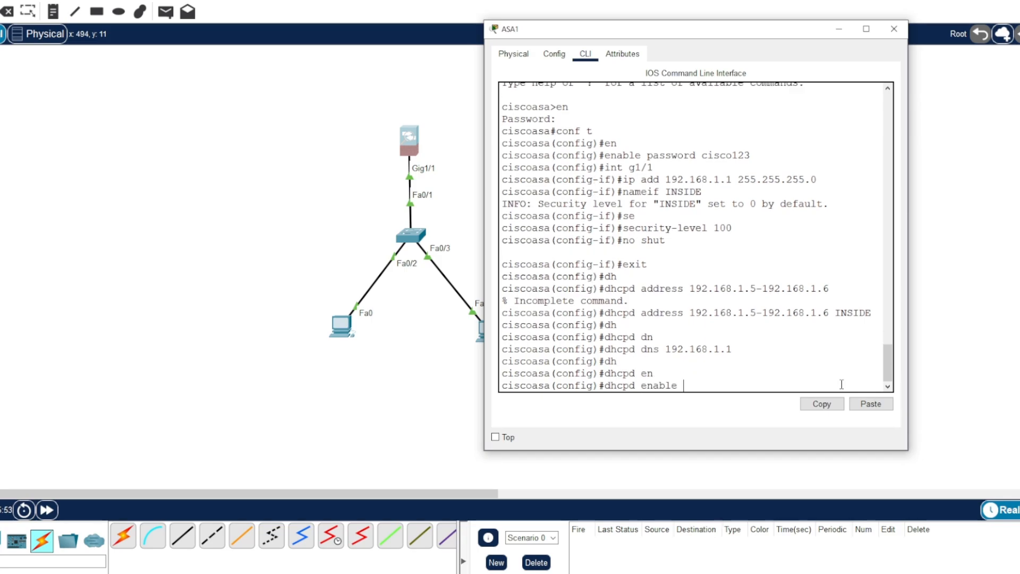
type("INSIDE")
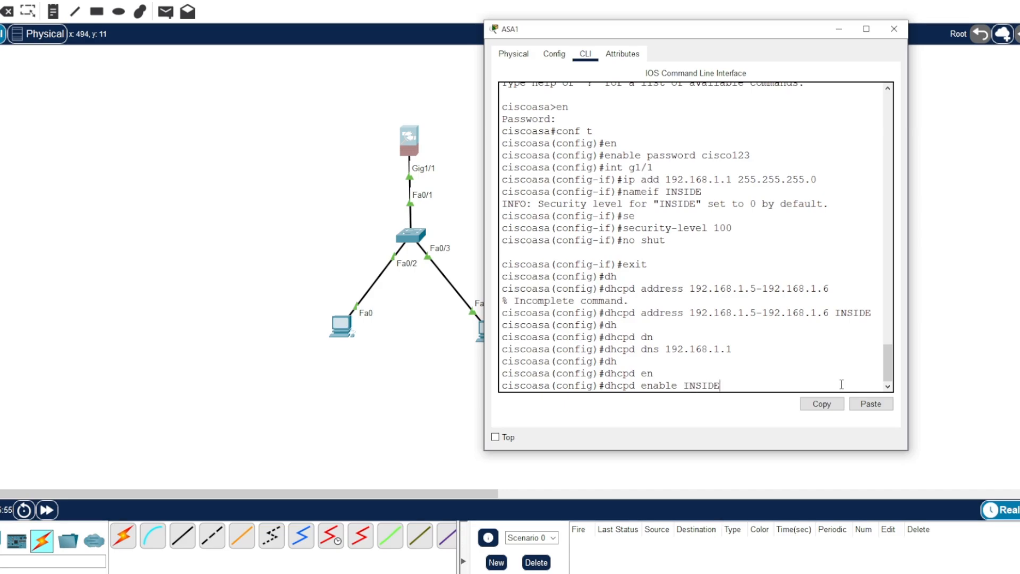
key("Return")
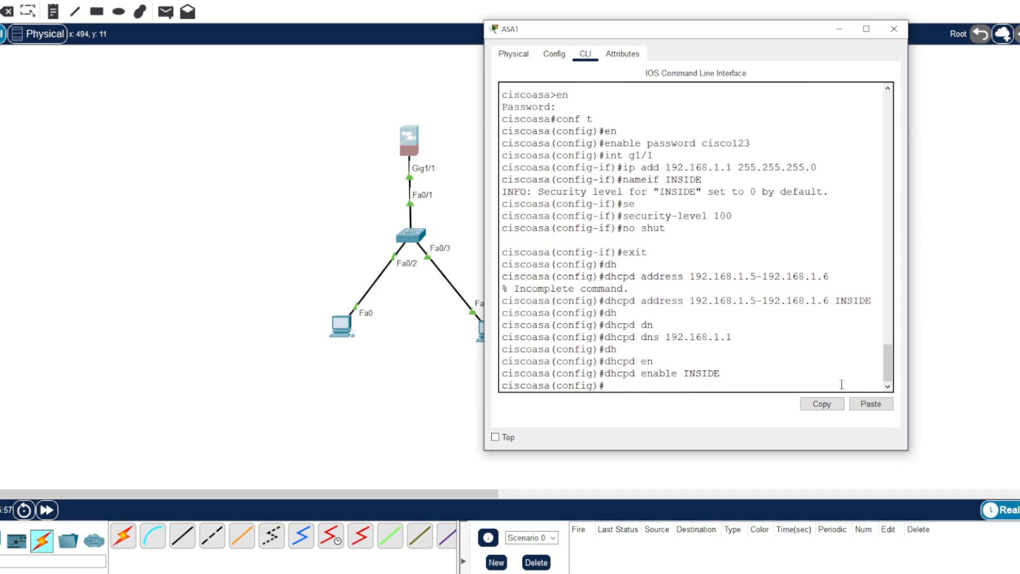
Save ASA1's running configuration with 'wr mem', reporting [OK]
type("wr")
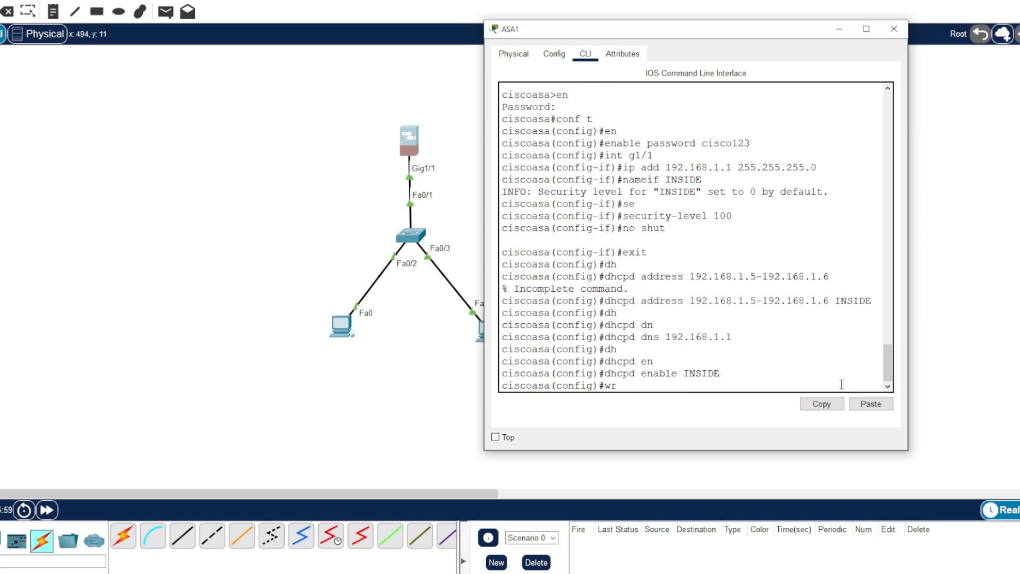
type("mem")
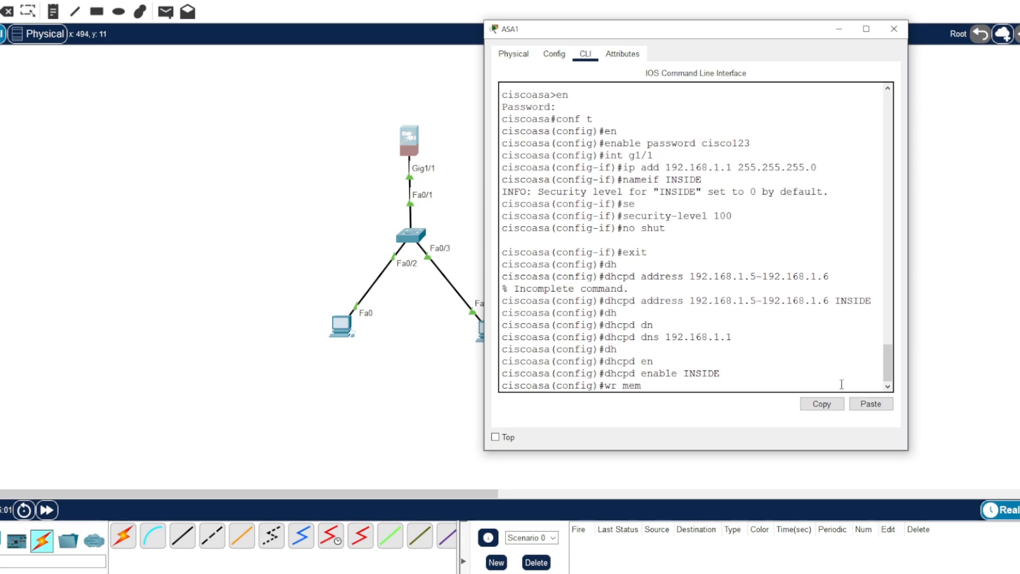
key("Return")
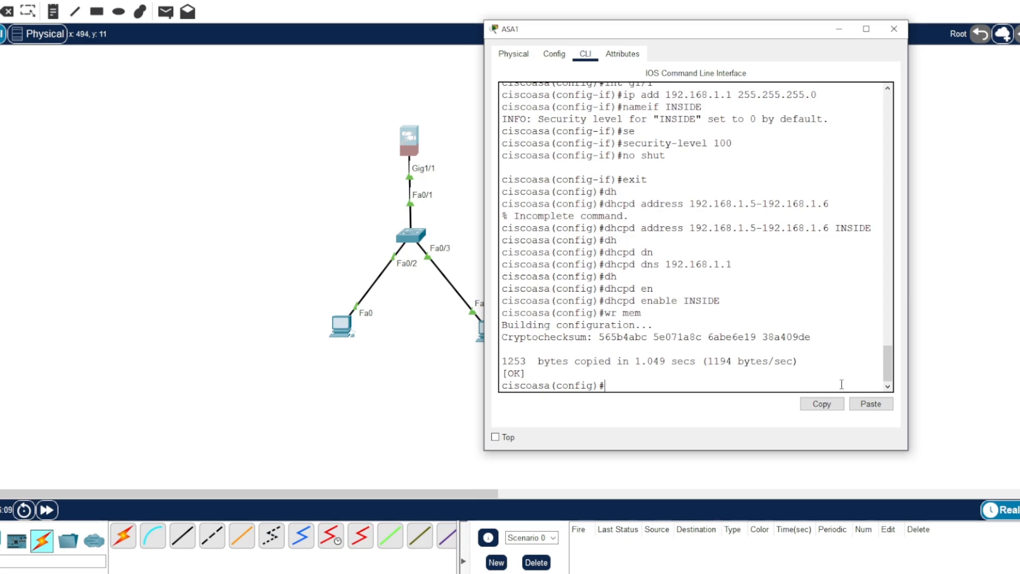
mouse_move(683, 309)
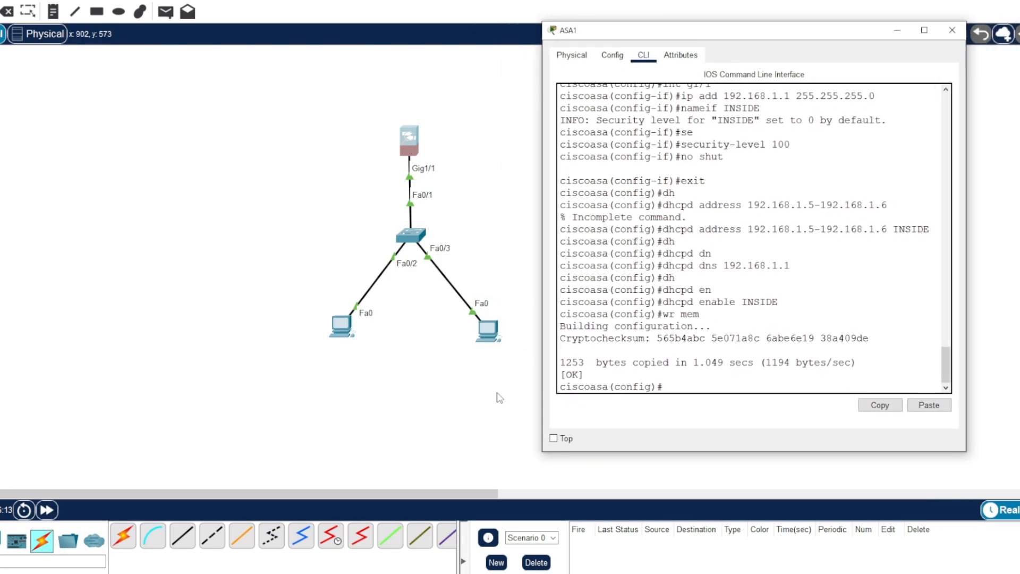
Switch PC2 to DHCP and confirm it received 192.168.1.5 with gateway and DNS 192.168.1.1
left_click(554, 437)
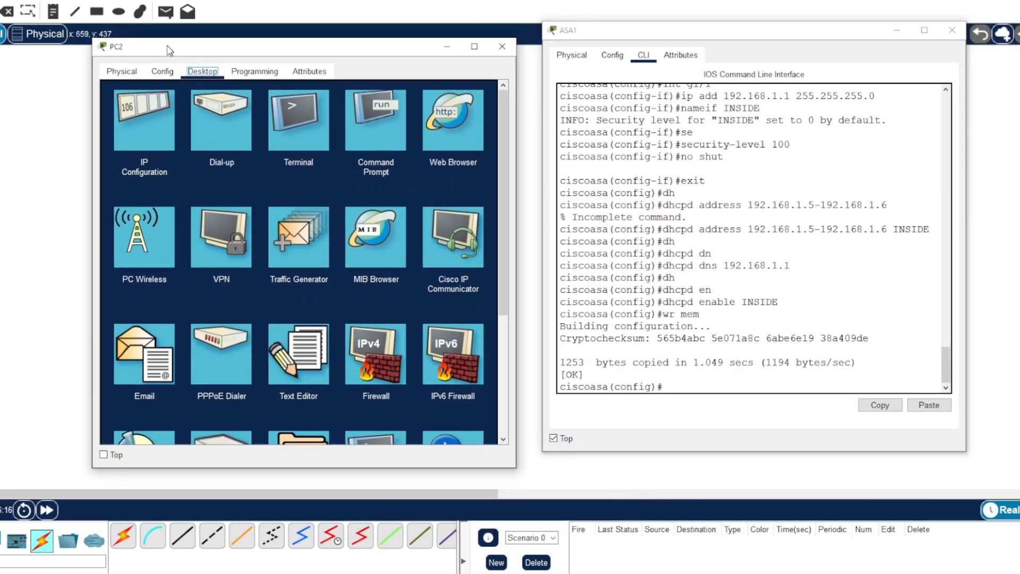
left_click(143, 120)
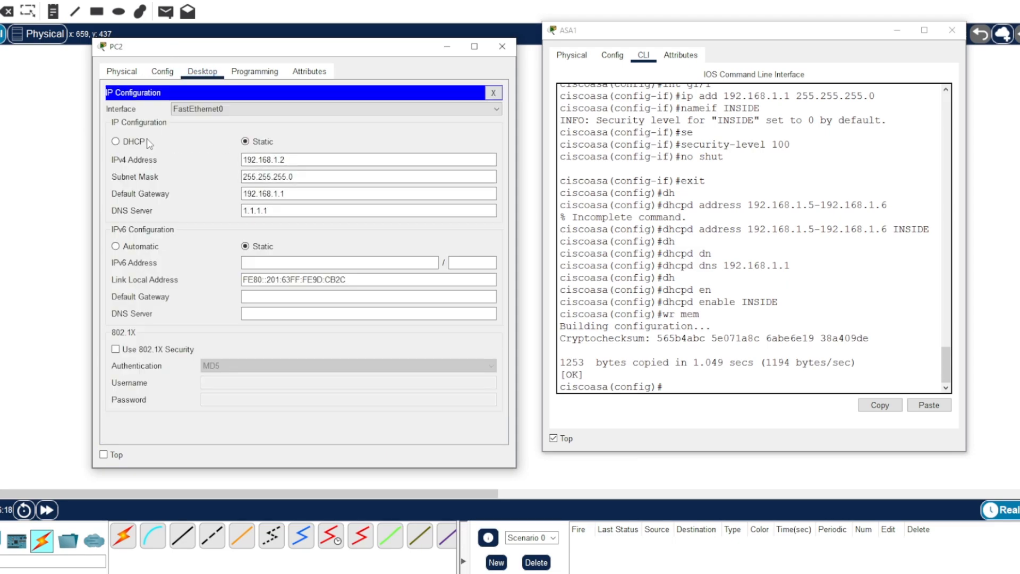
left_click(116, 141)
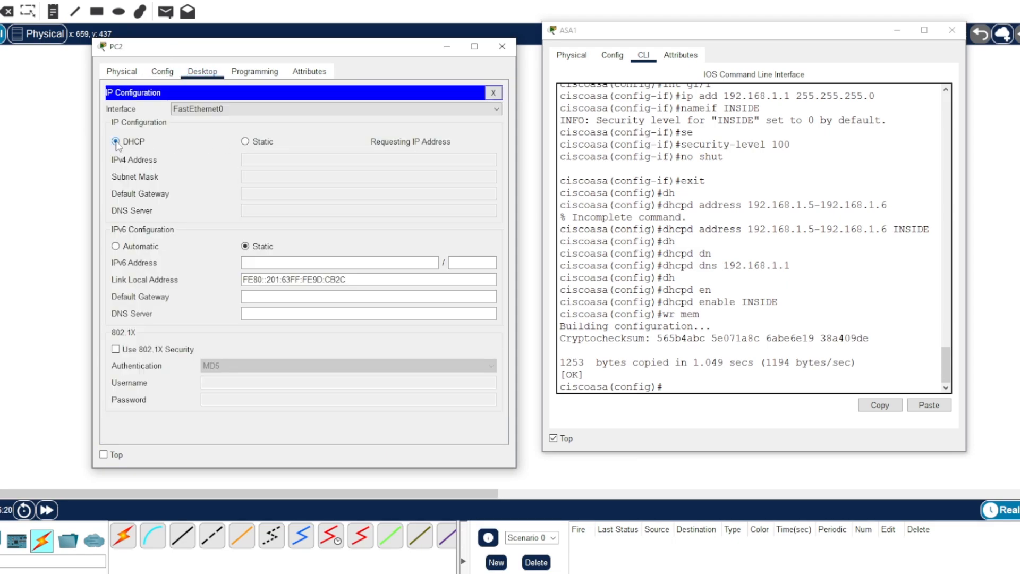
left_click(115, 141)
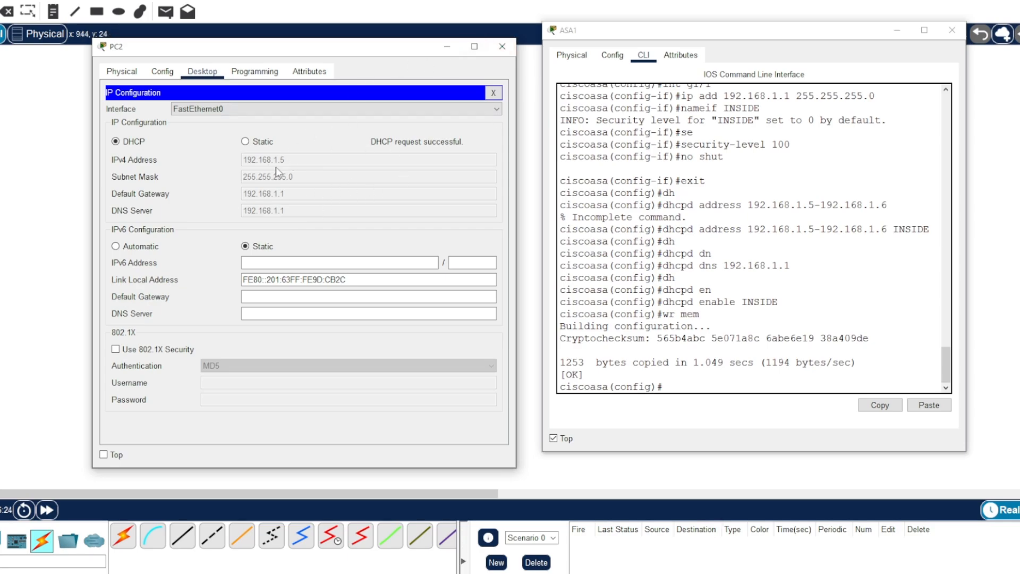
mouse_move(300, 177)
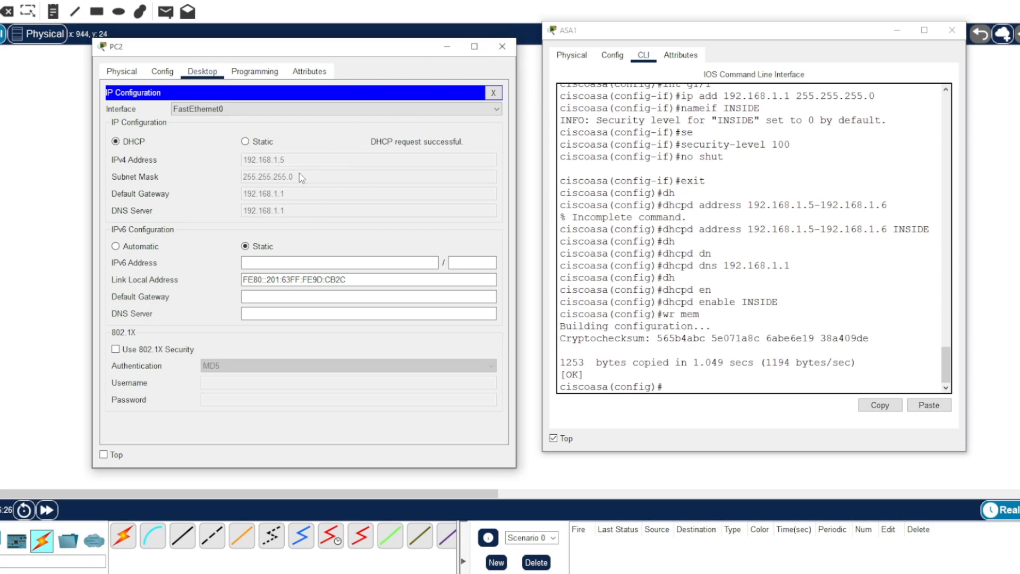
double_click(799, 204)
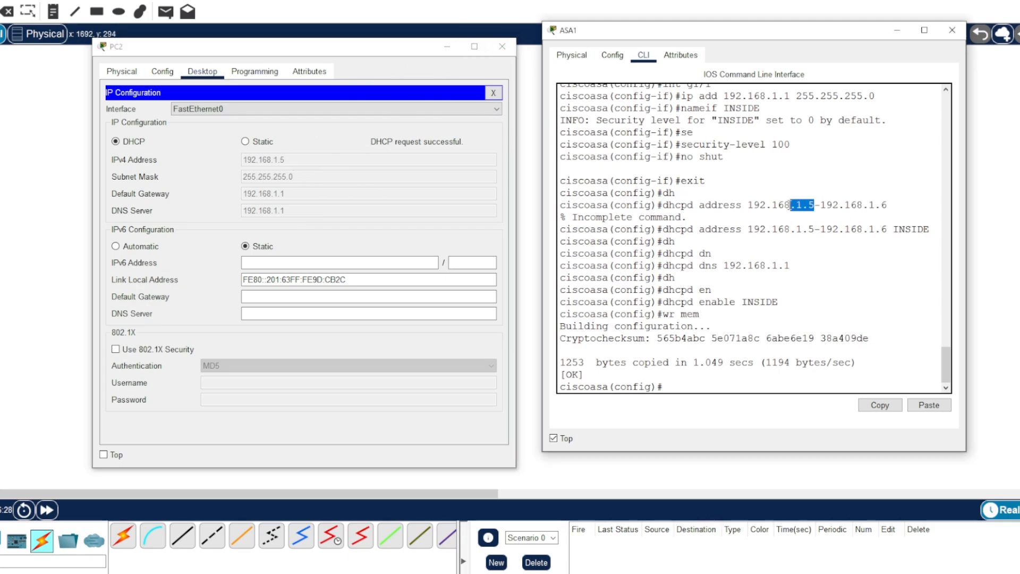
mouse_move(502, 47)
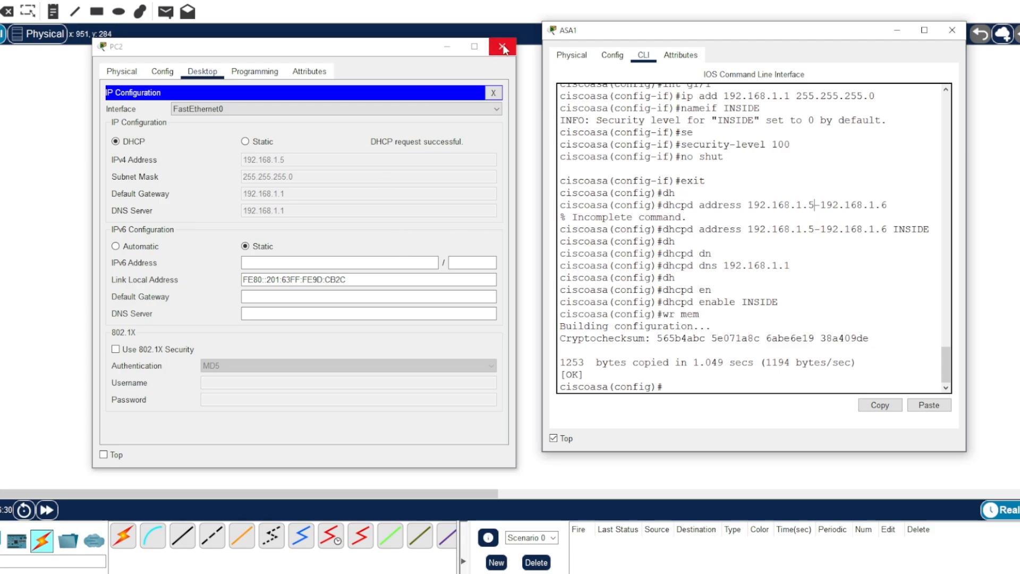
Set PC3 to DHCP, verify it received 192.168.1.6, and close its window
left_click(502, 48)
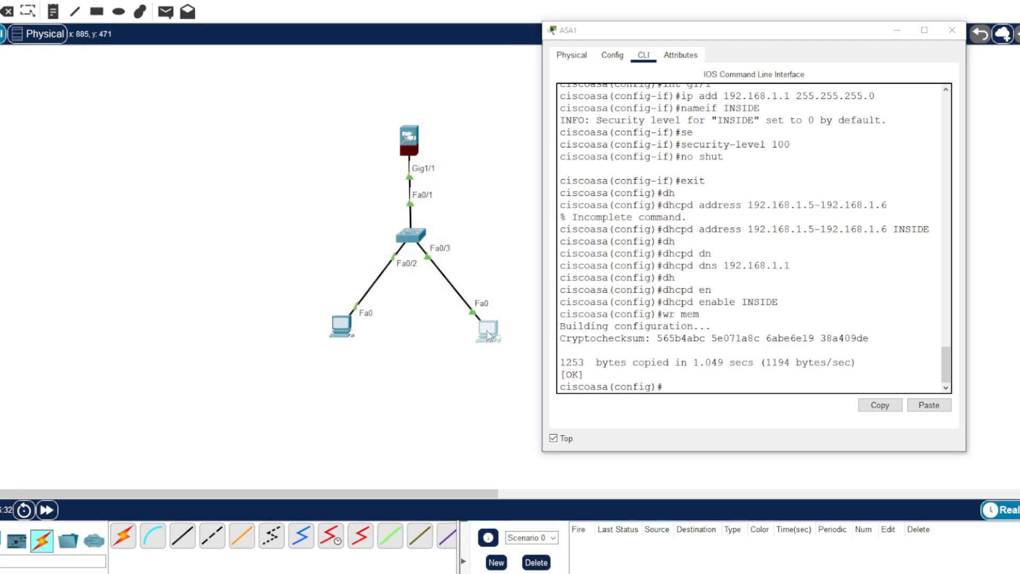
double_click(487, 328)
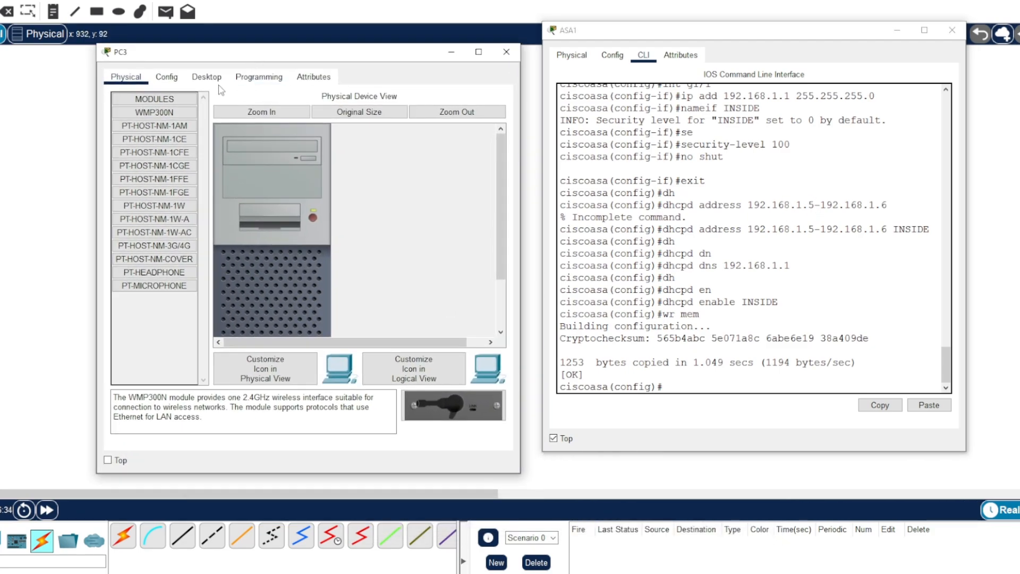
left_click(206, 76)
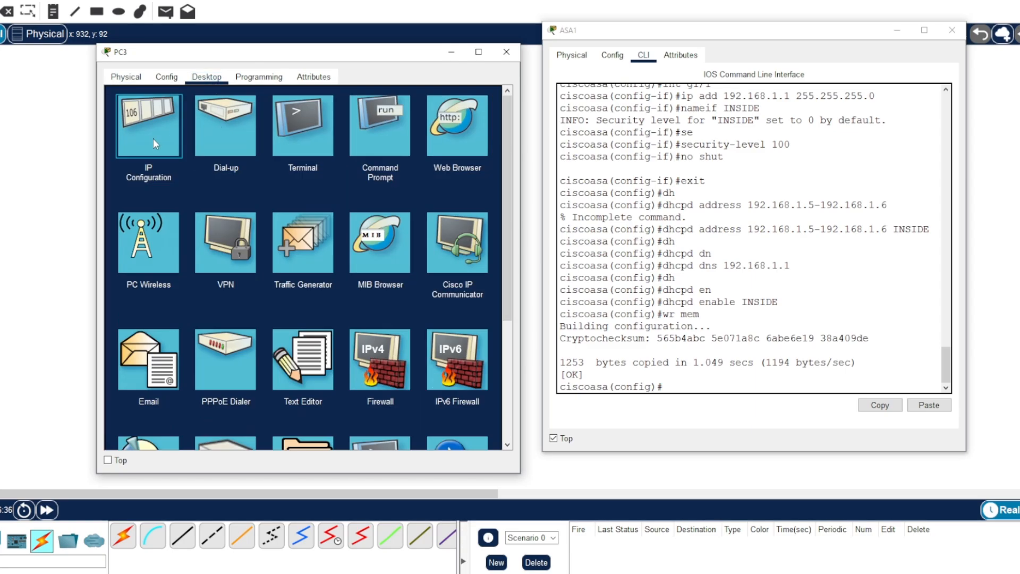
left_click(148, 125)
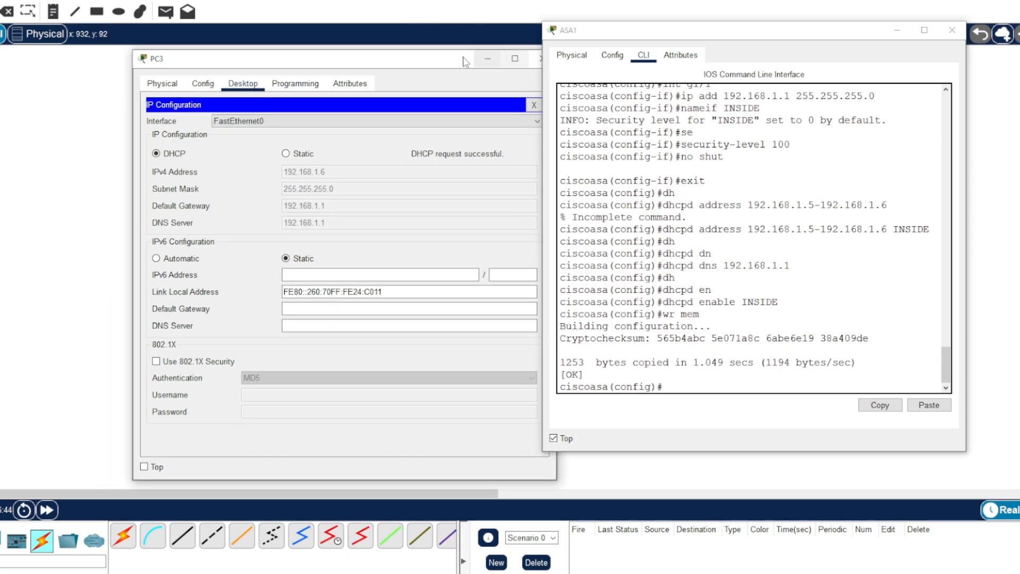
left_click(541, 58)
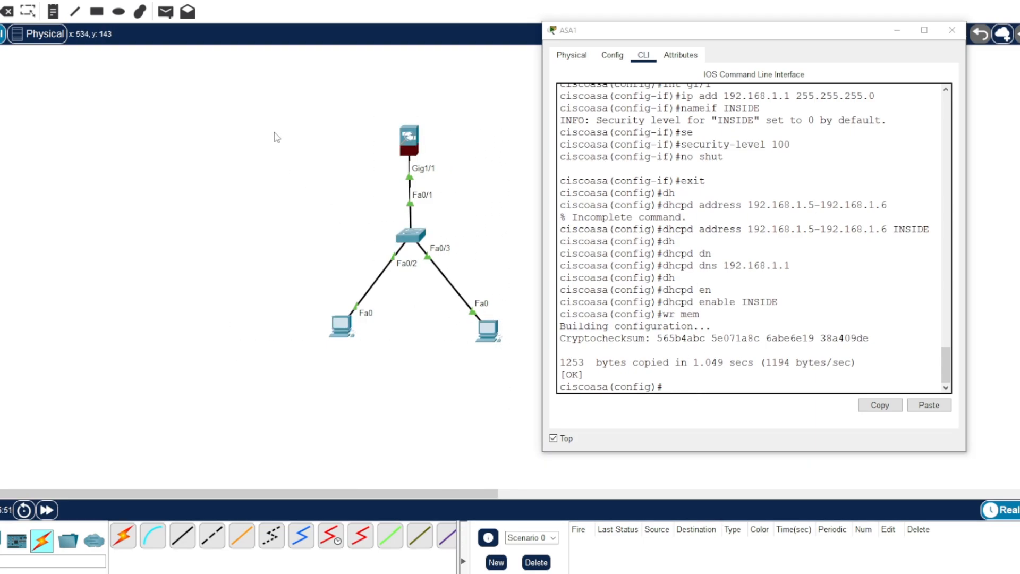
mouse_move(513, 394)
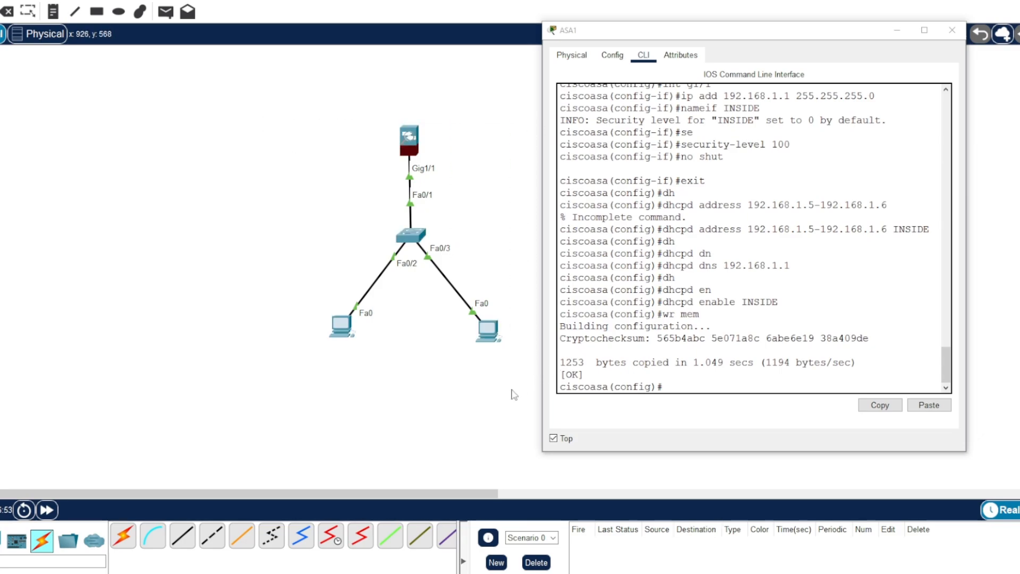
mouse_move(522, 393)
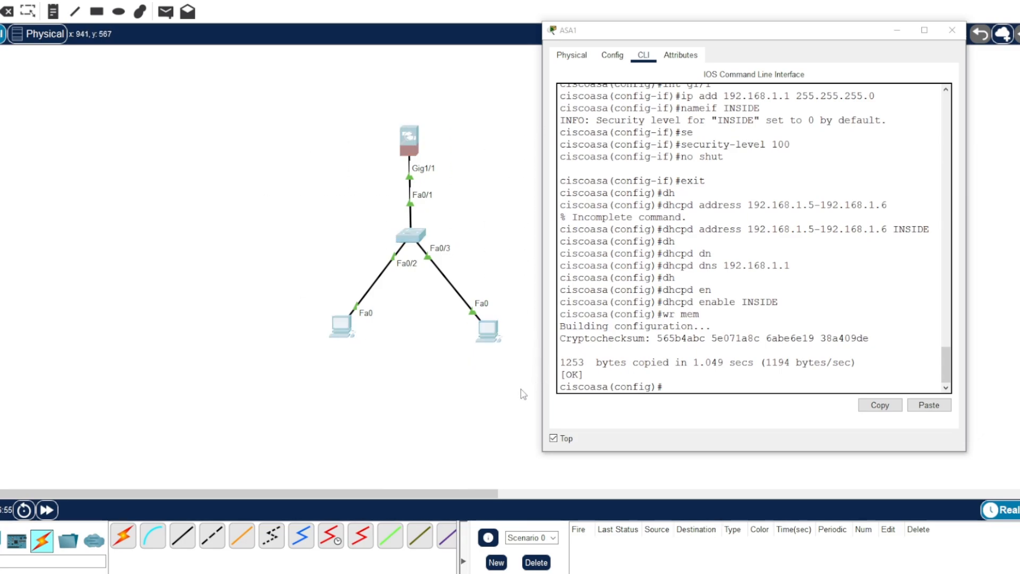
mouse_move(212, 136)
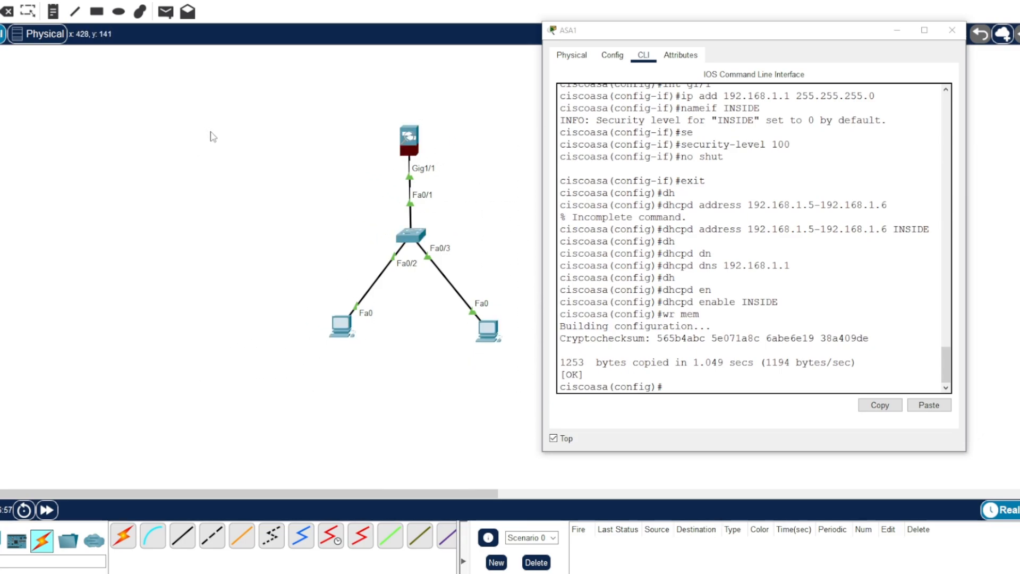
mouse_move(300, 182)
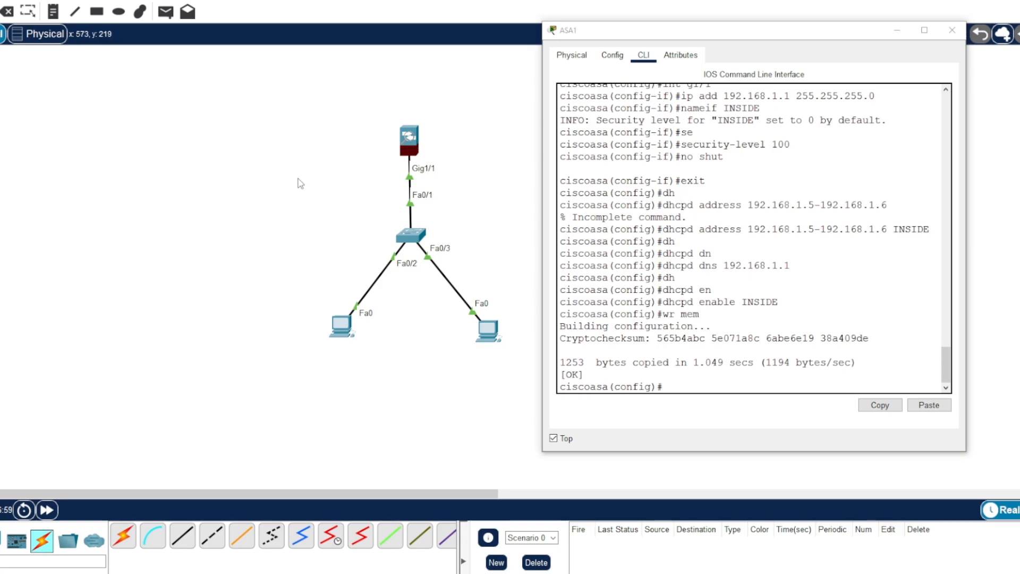
mouse_move(523, 411)
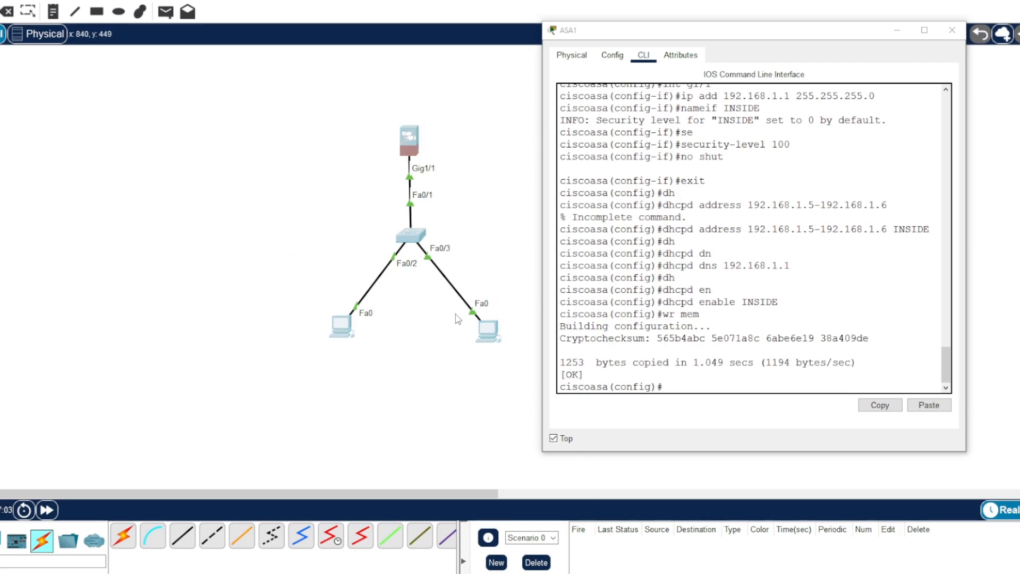
mouse_move(273, 155)
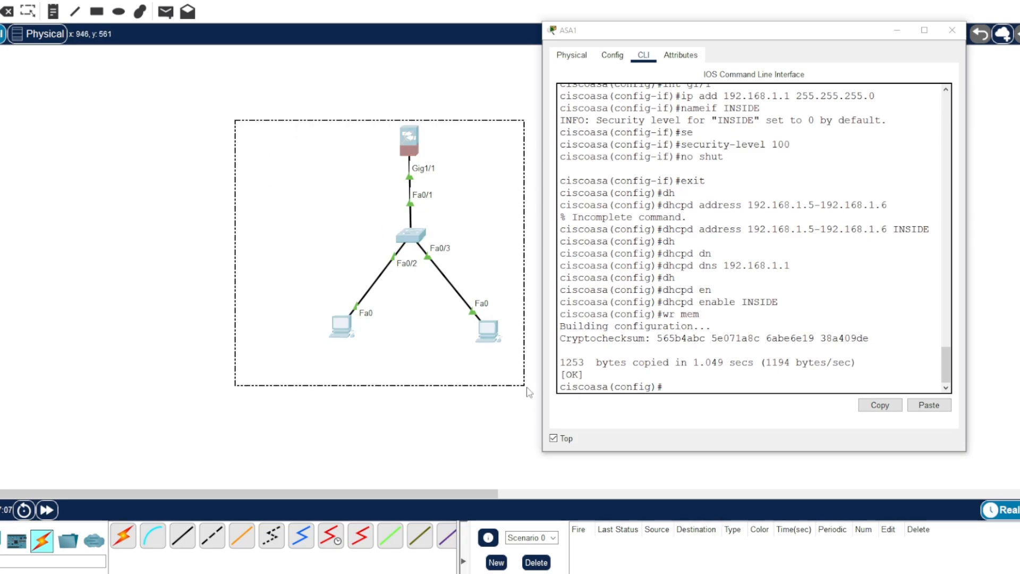
mouse_move(533, 392)
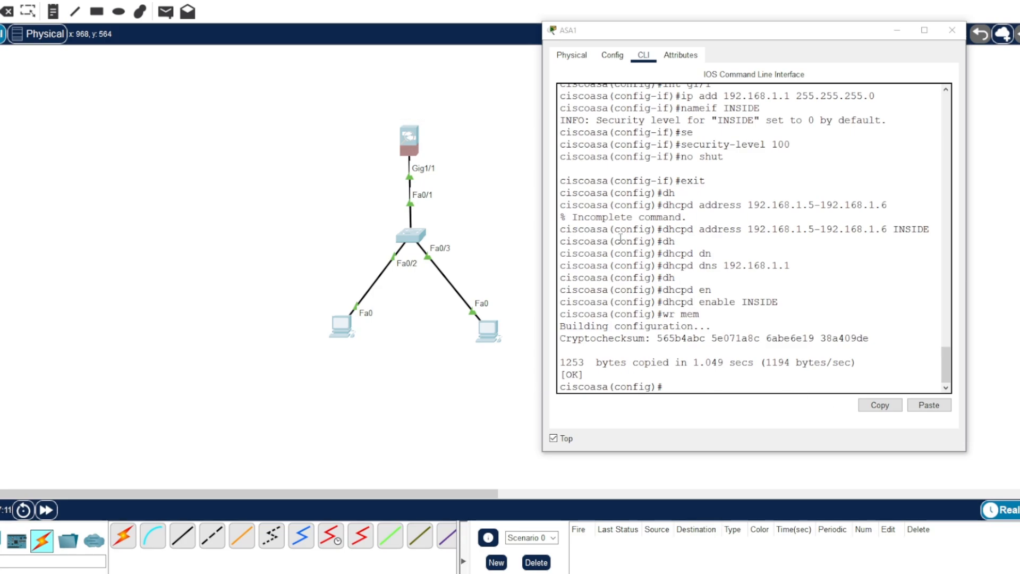
mouse_move(952, 31)
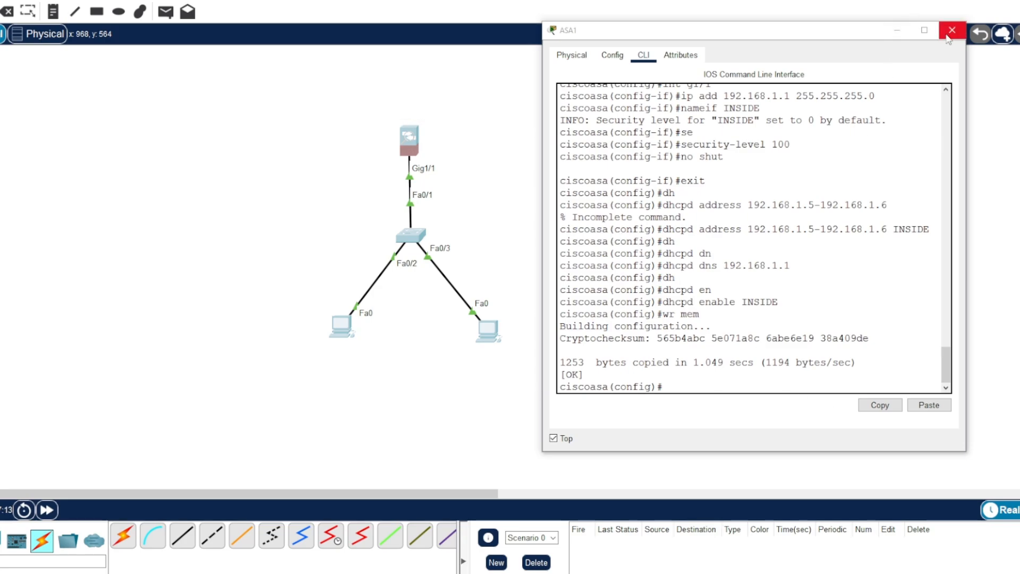